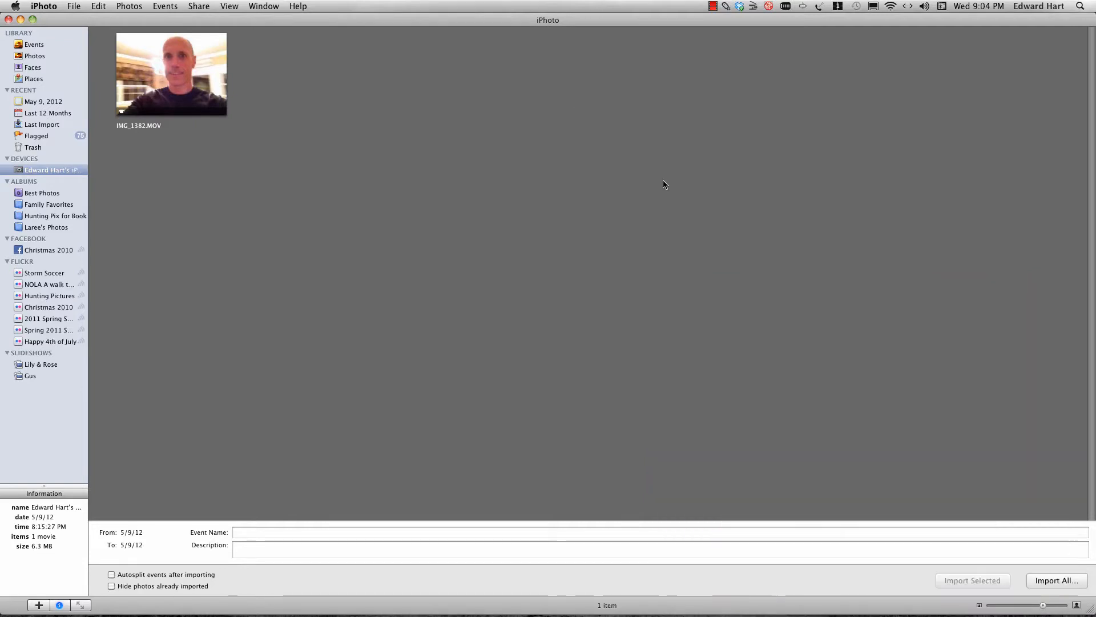
mouse_move(645, 185)
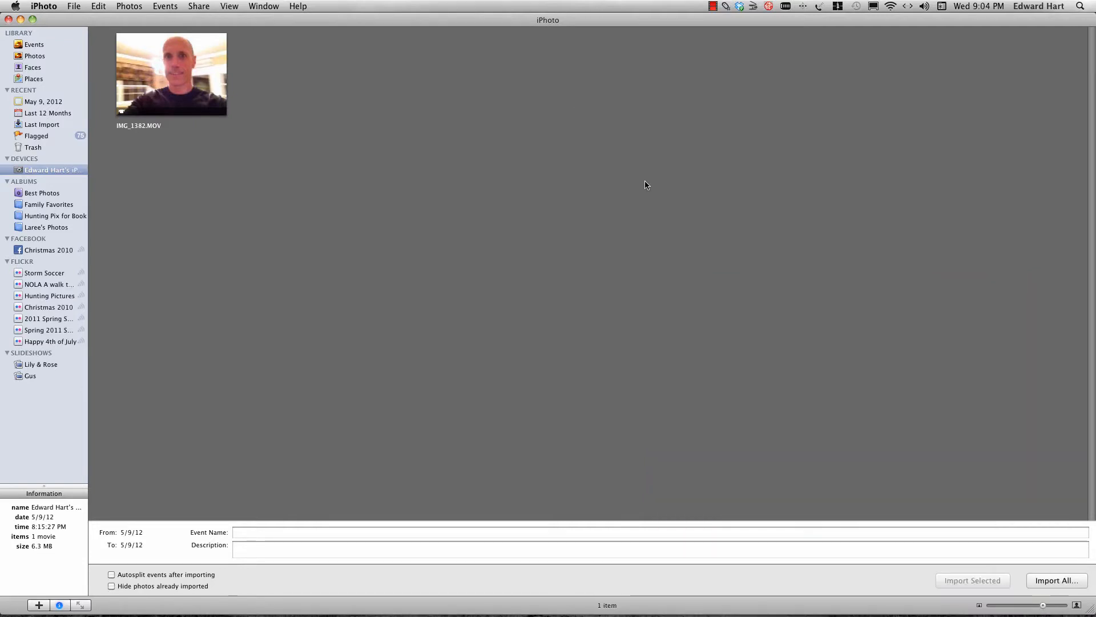
mouse_move(177, 200)
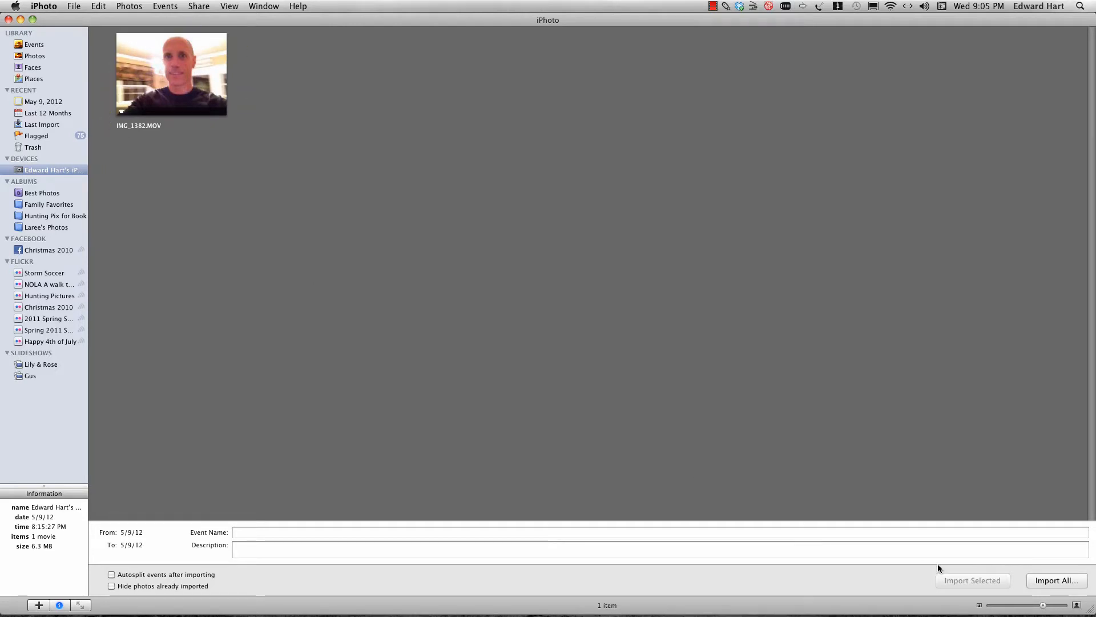
Step: Import the single movie clip from the connected iPhone into the iPhoto library
click(170, 73)
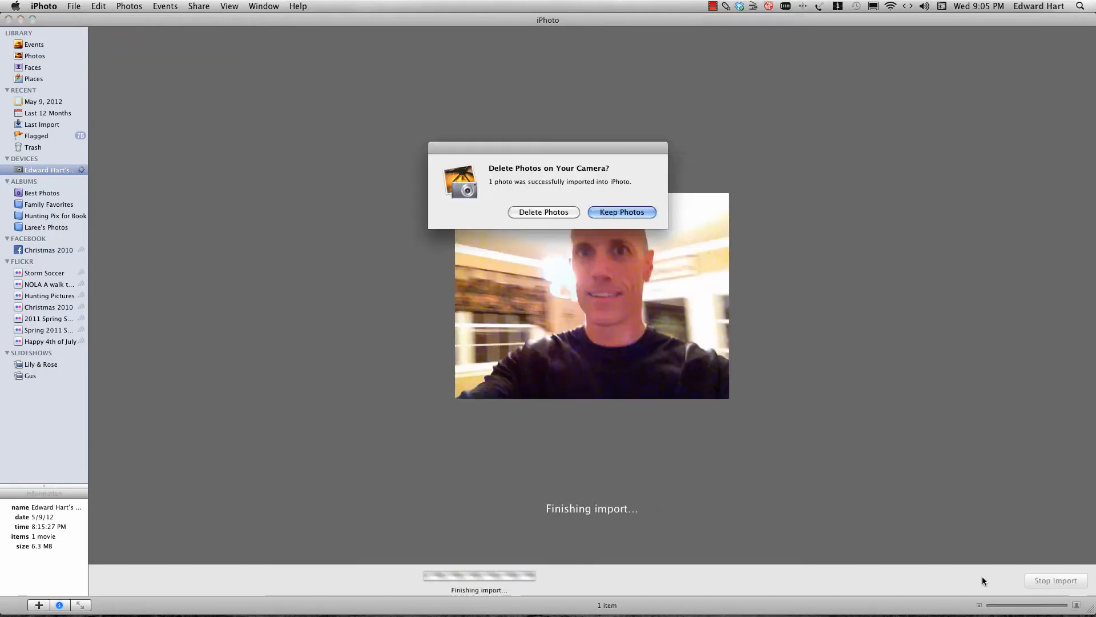
Step: Choose Keep Photos so the imported movie stays on the iPhone
click(620, 212)
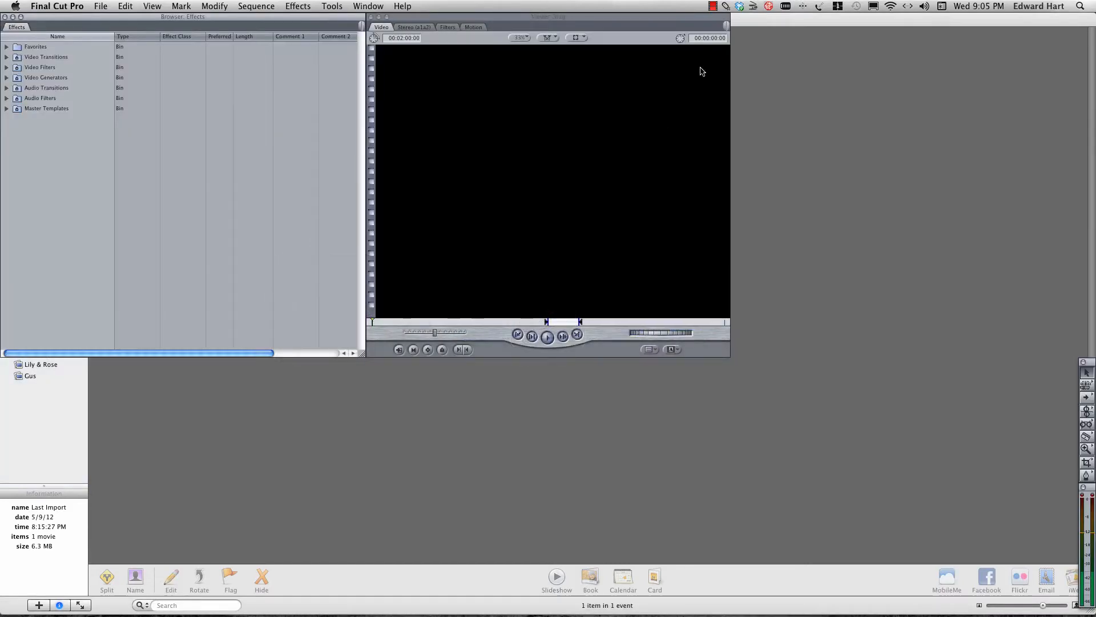
Step: Create a new untitled project and pick IMG_1383 from the Movies folder for import
click(101, 6)
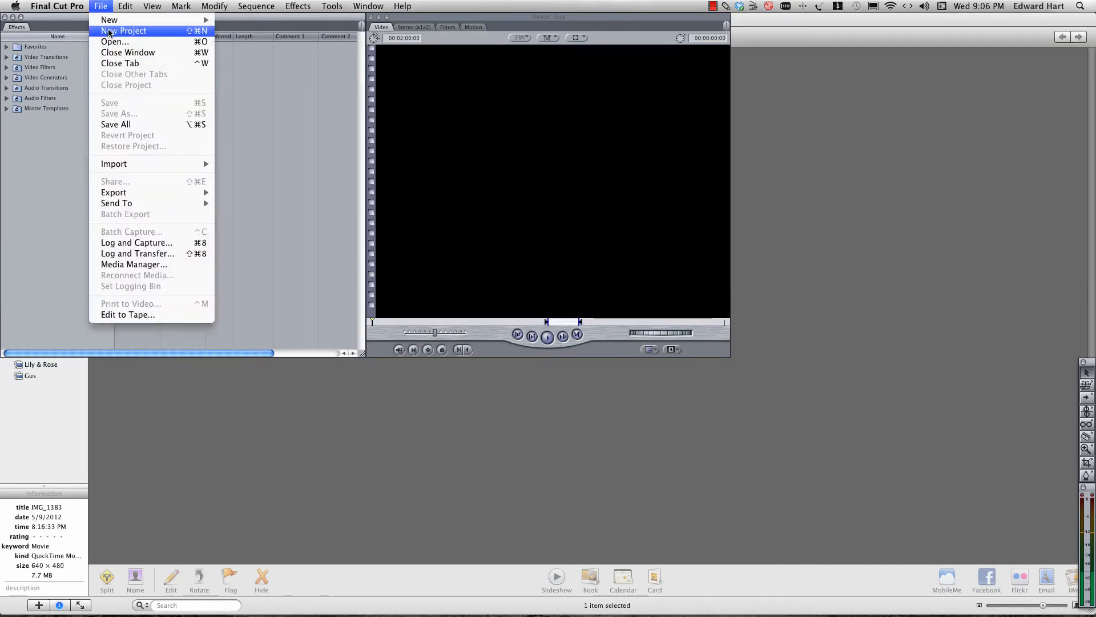
click(124, 30)
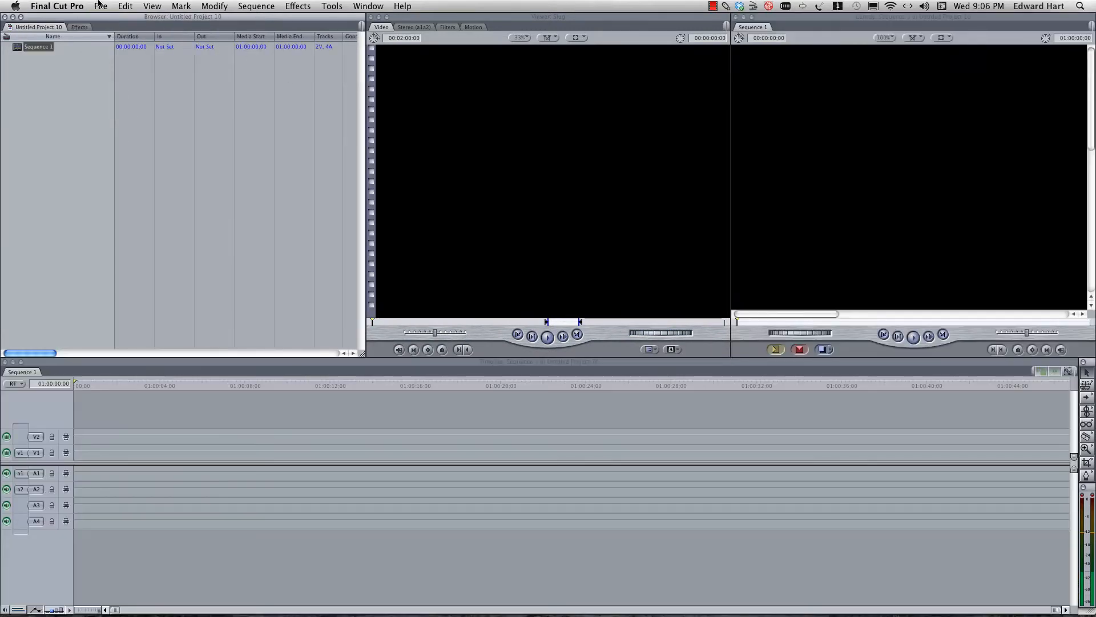
click(100, 6)
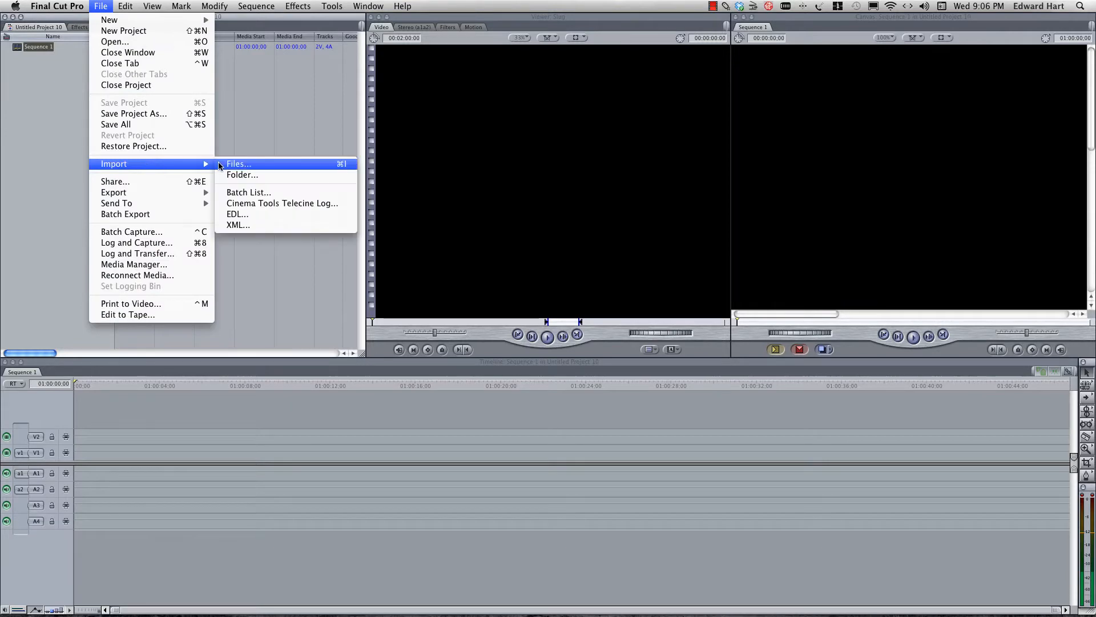
click(237, 163)
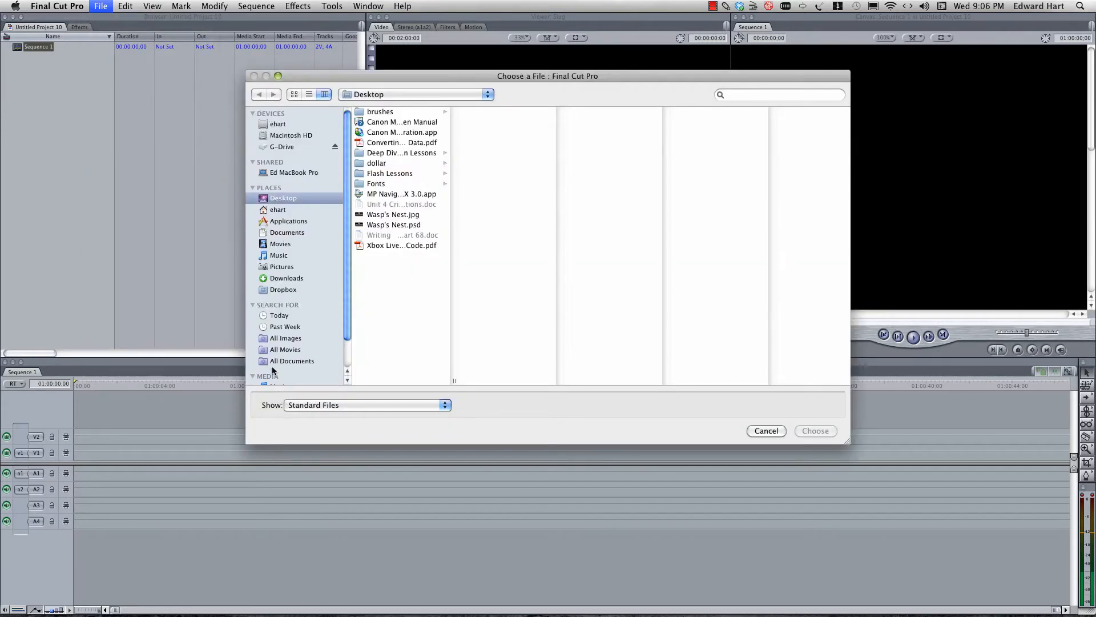
click(279, 243)
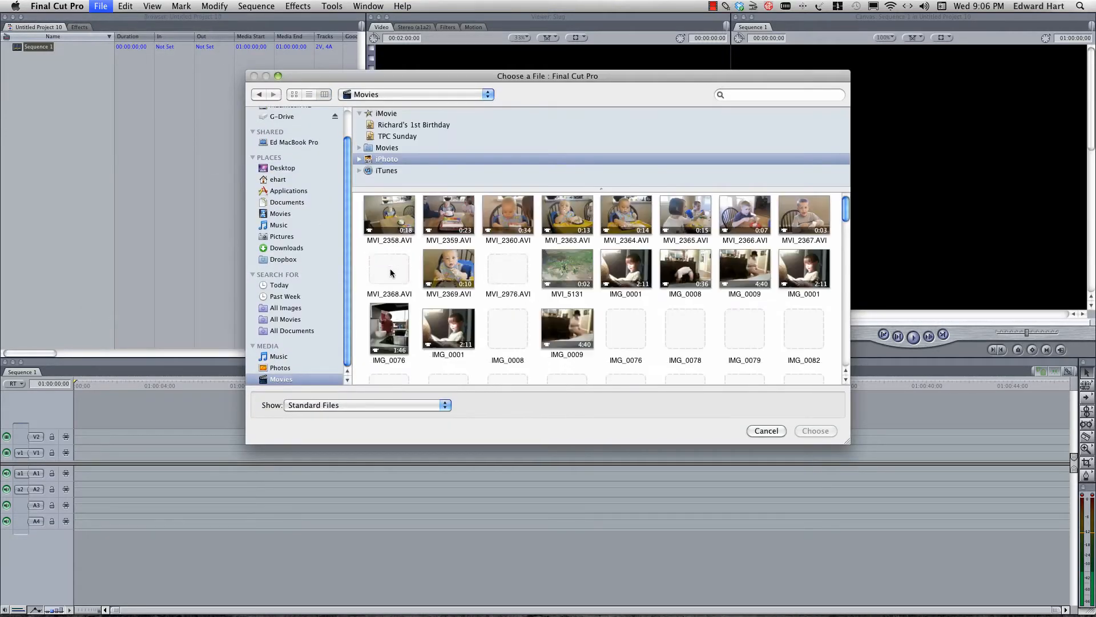
scroll(down, 3)
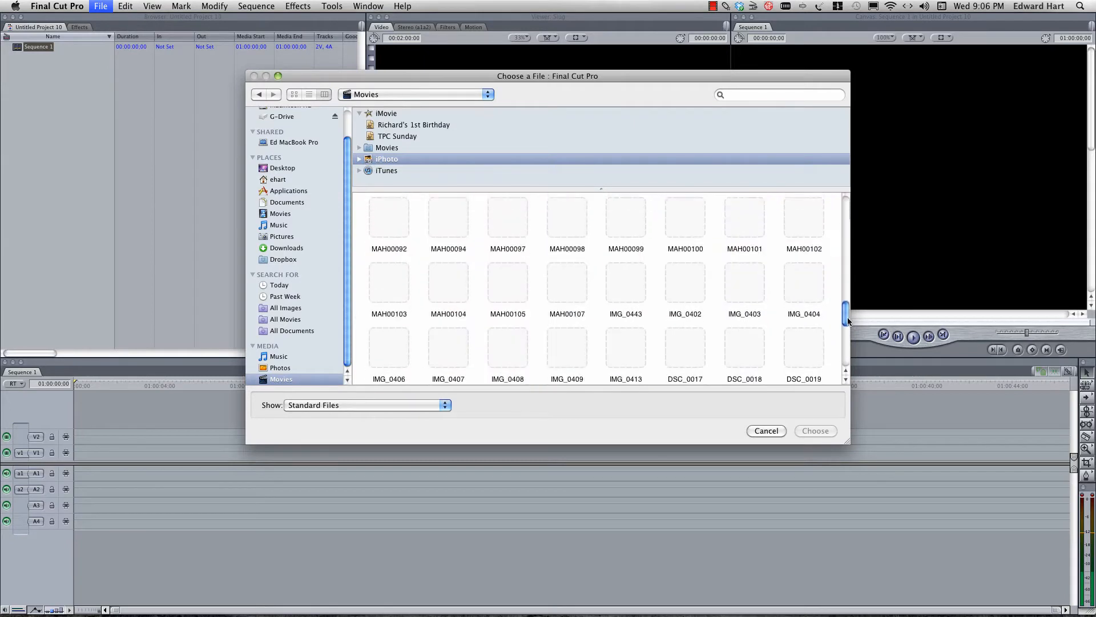
click(567, 344)
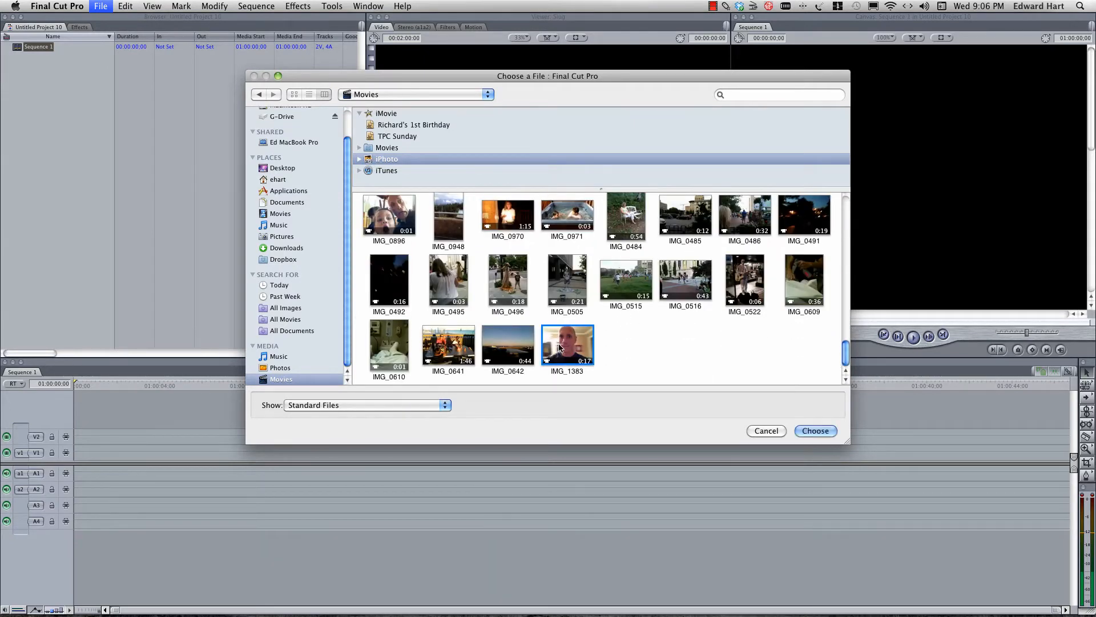
Step: Import IMG_1383.MOV into the Browser and place it with audio in Sequence 1
click(815, 430)
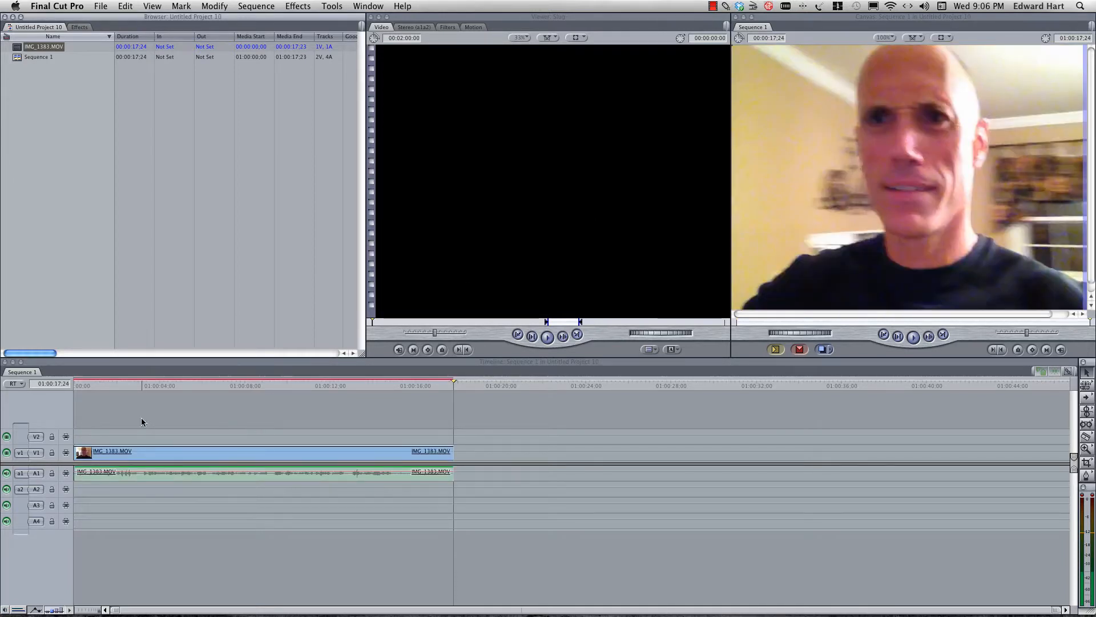
click(245, 386)
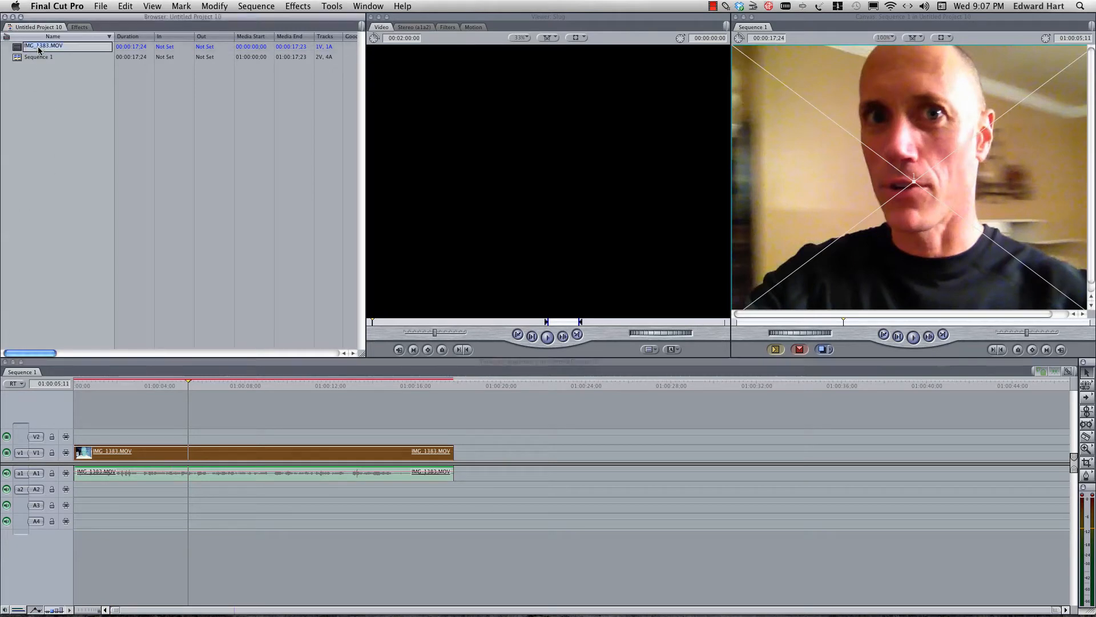
click(40, 73)
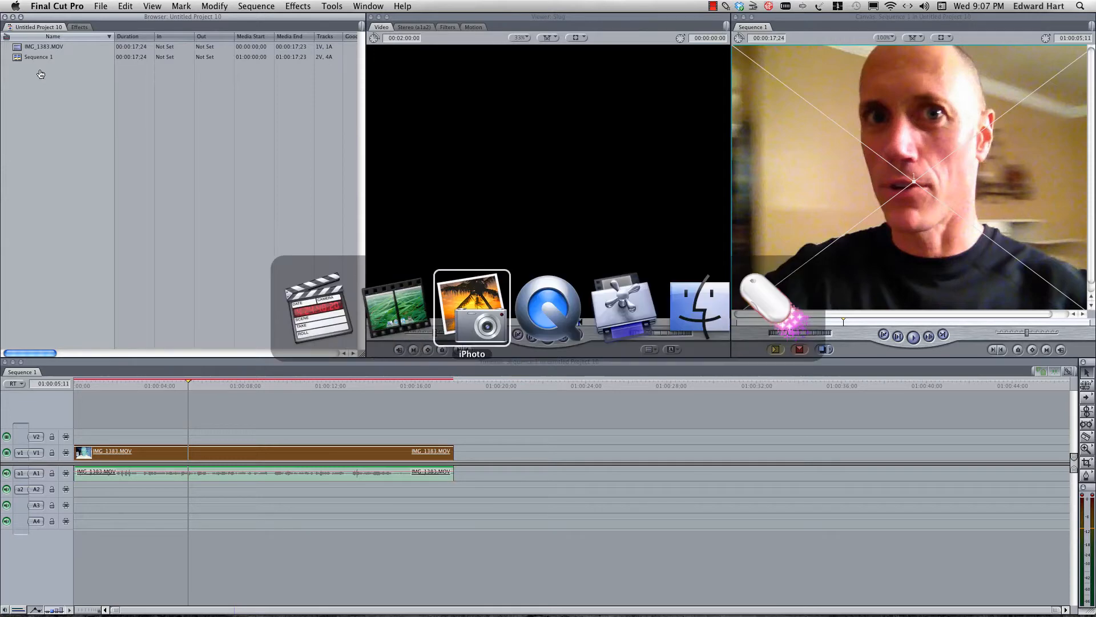
Step: Add IMG_1383.MOV from iPhoto as a Compressor job and browse the Formats presets
click(623, 310)
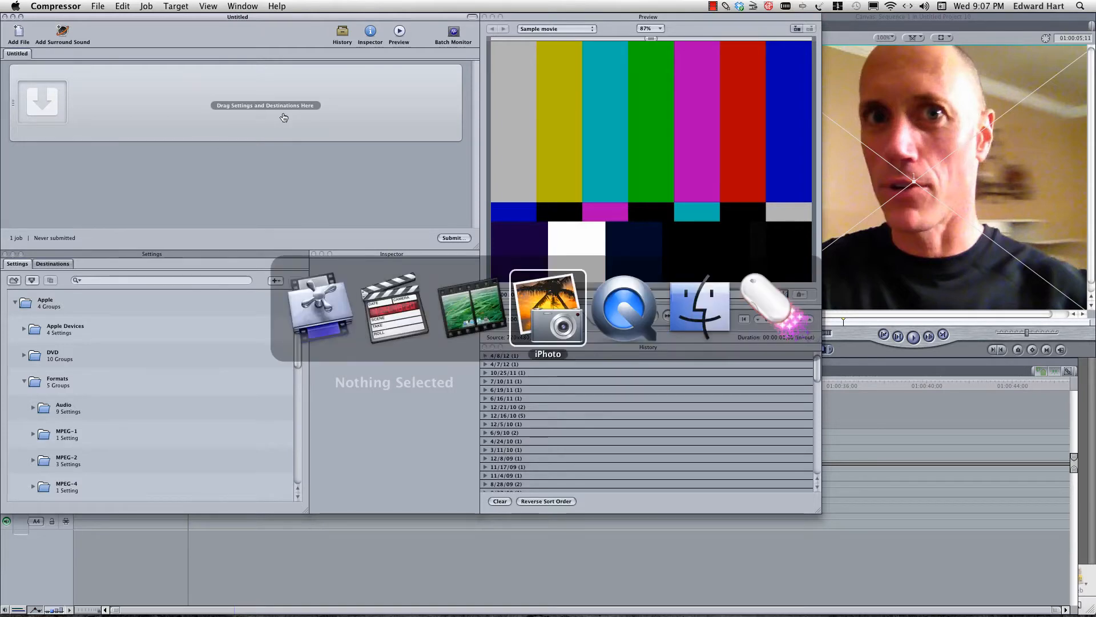
click(547, 308)
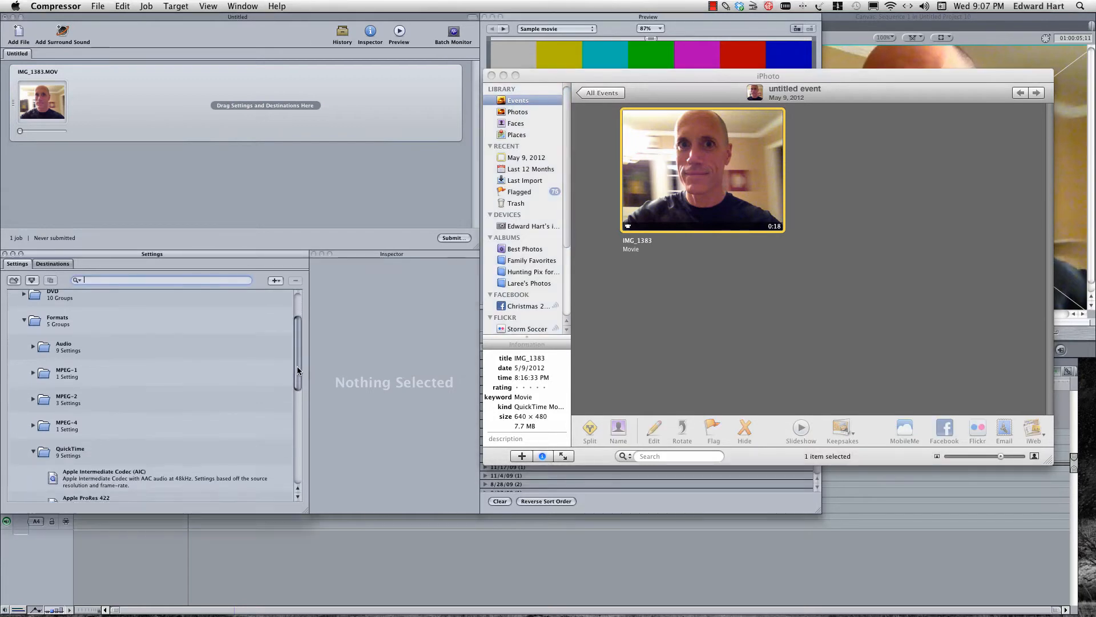
scroll(up, 3)
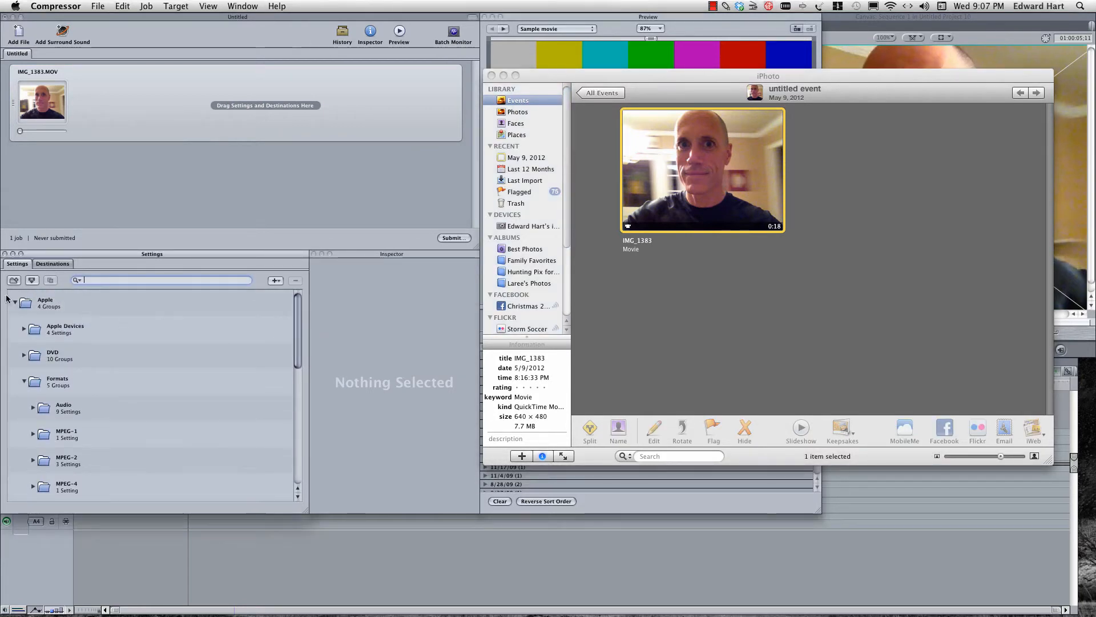
click(58, 380)
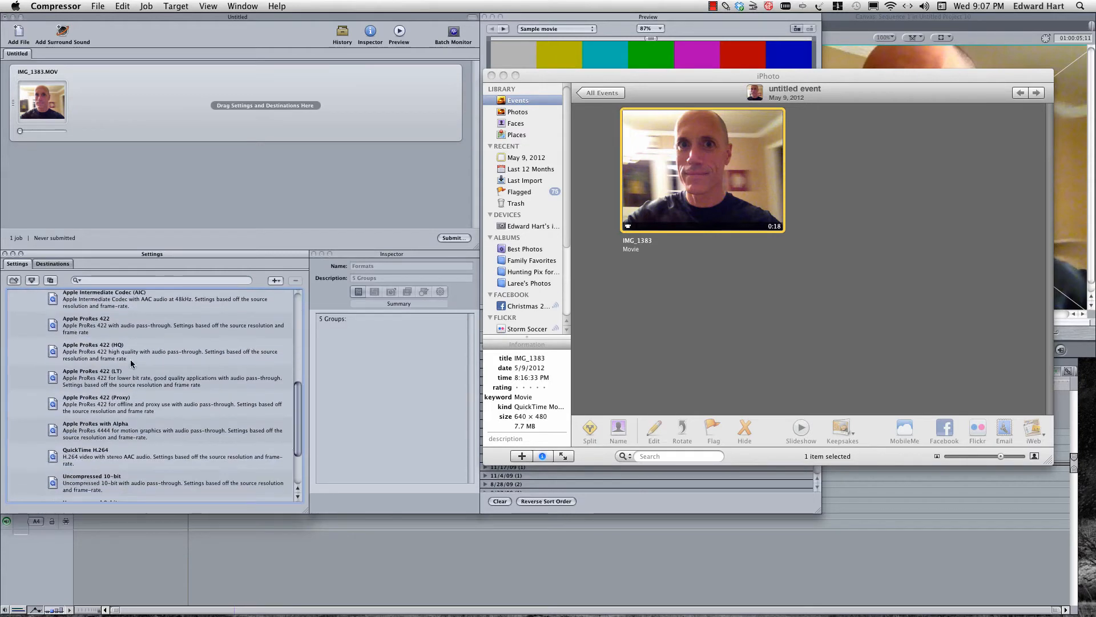
Step: Apply Apple ProRes 422 (LT) to the IMG_1383.MOV job and show its encoder options
click(98, 374)
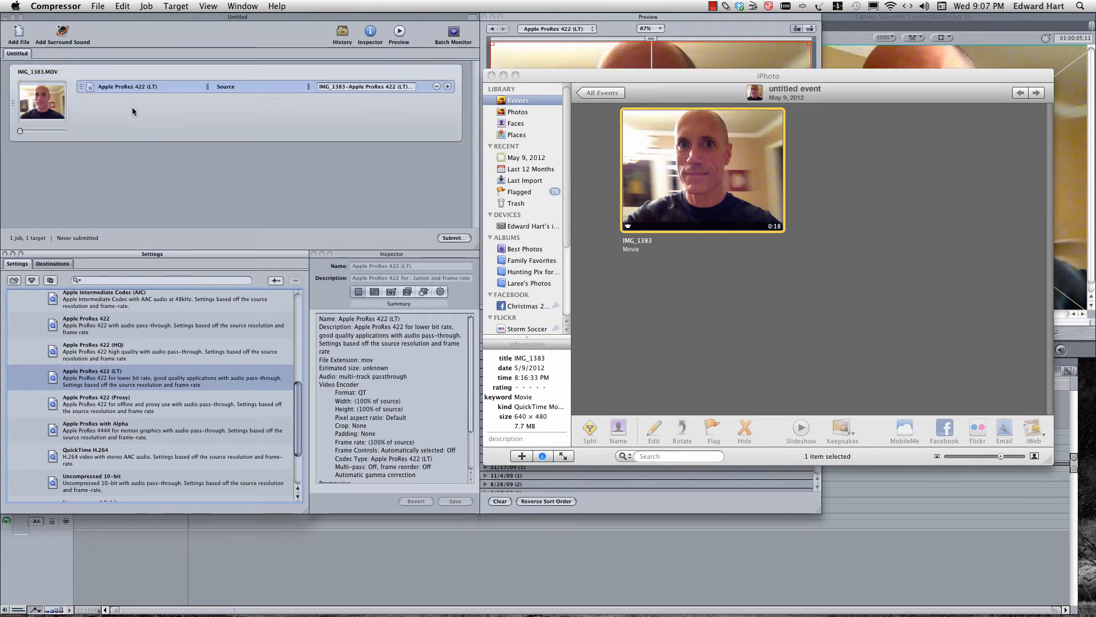
mouse_move(440, 83)
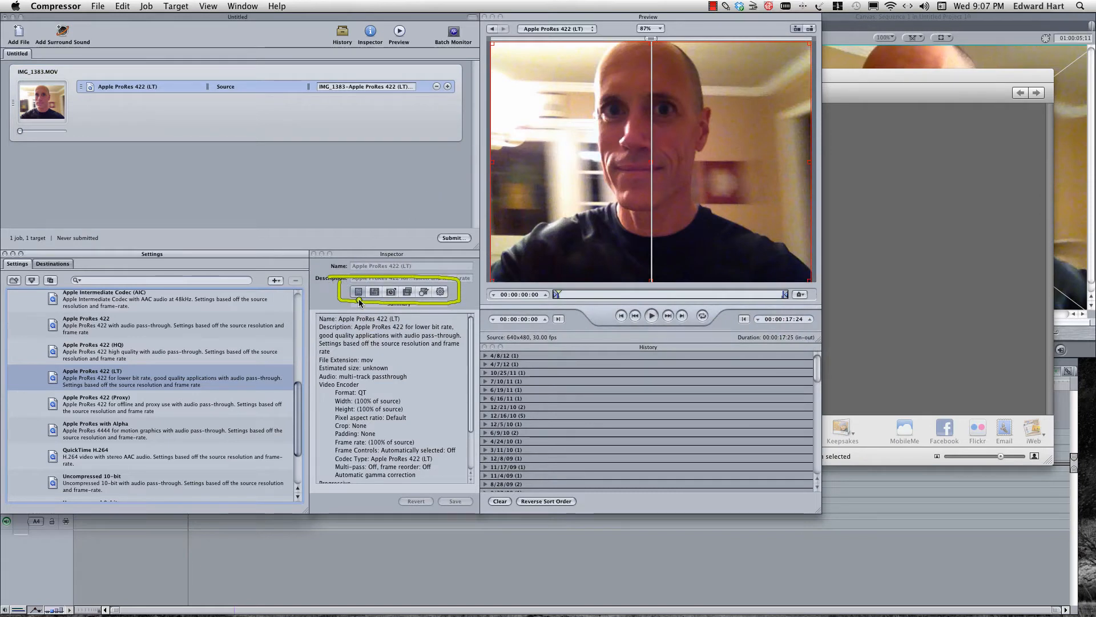
click(374, 292)
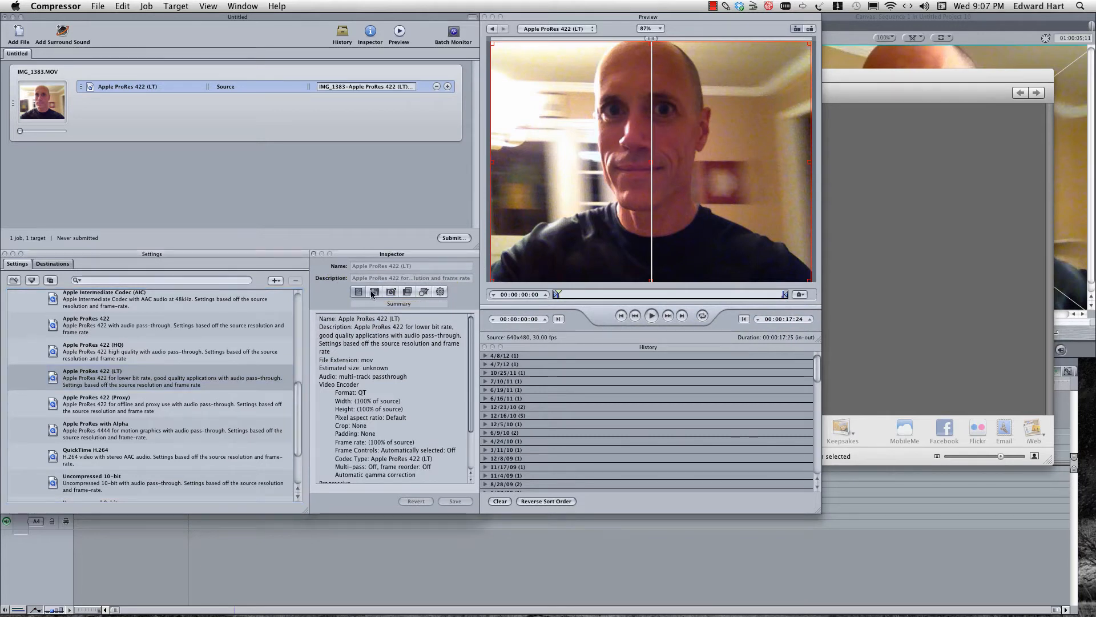
click(374, 292)
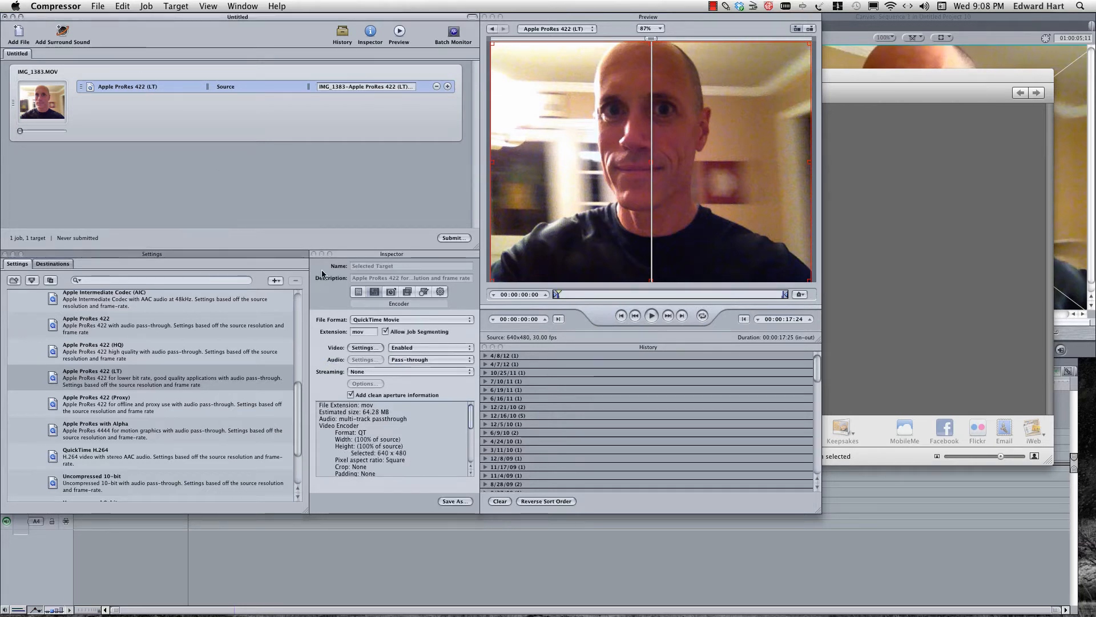
Step: Enable audio on the ProRes target as Linear PCM, Stereo (L R), 48 kHz
click(427, 348)
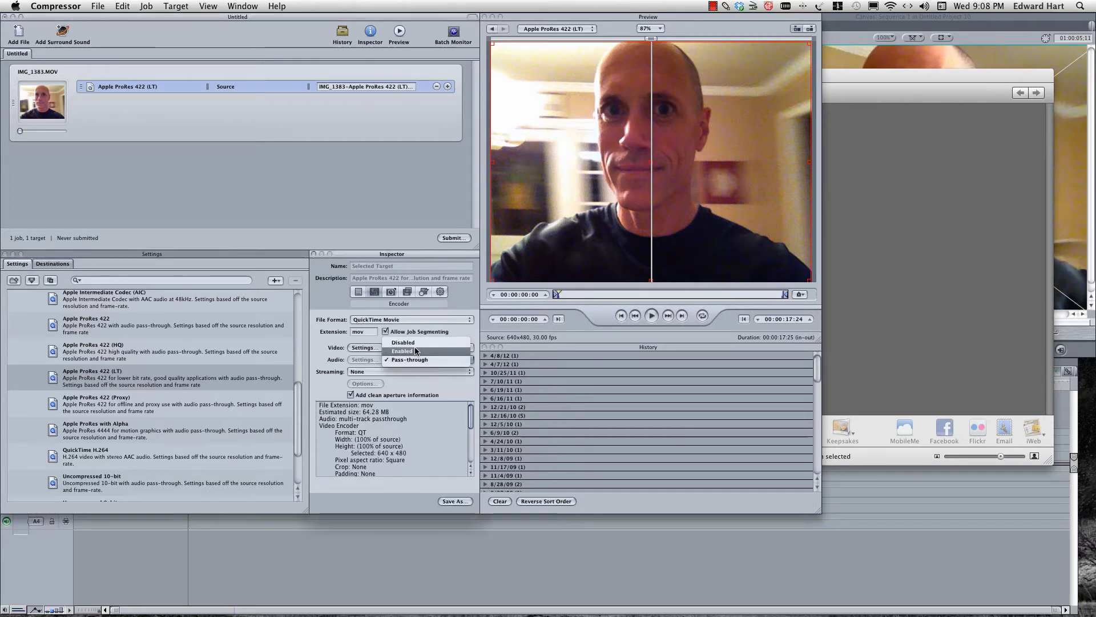
click(402, 350)
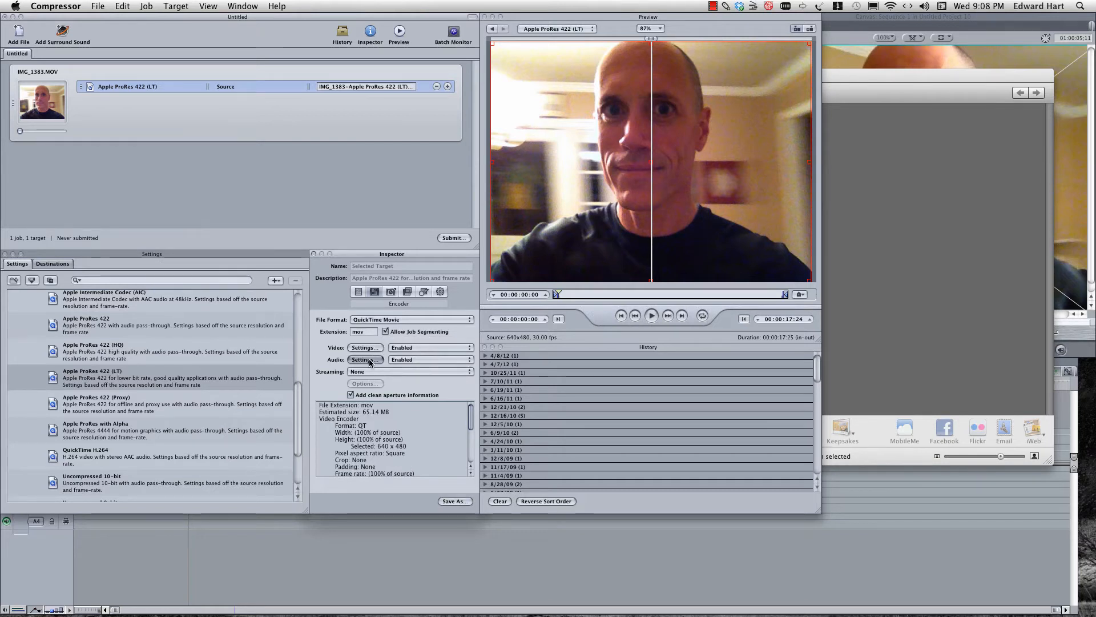
click(363, 359)
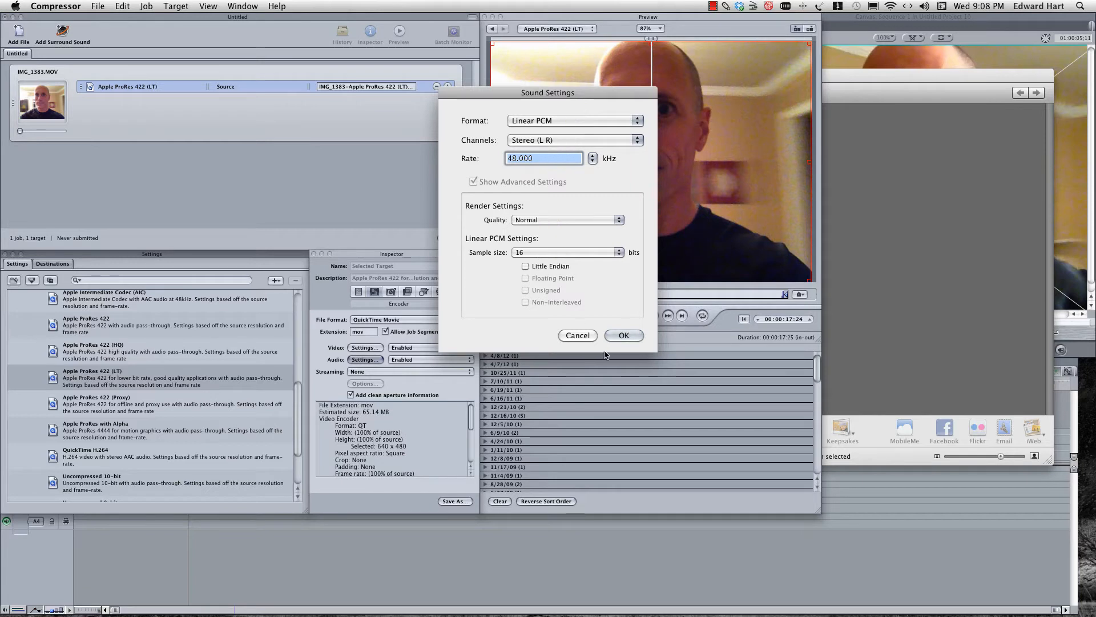
click(624, 335)
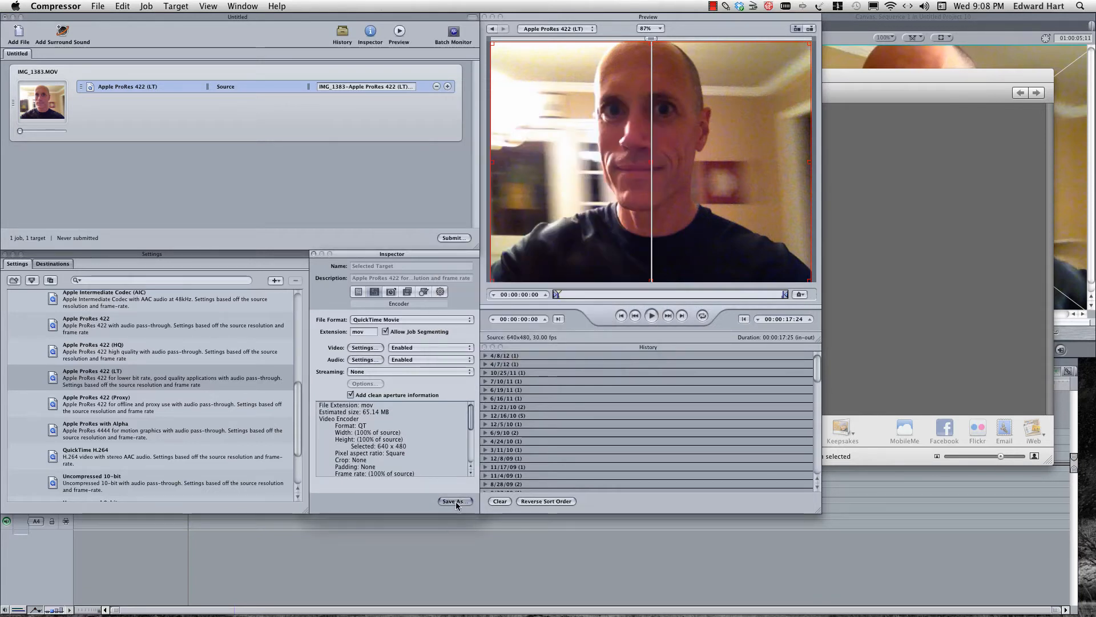
Step: Save the modified ProRes 422 (LT) setting as the custom setting 'iPhone to FCP'
click(454, 501)
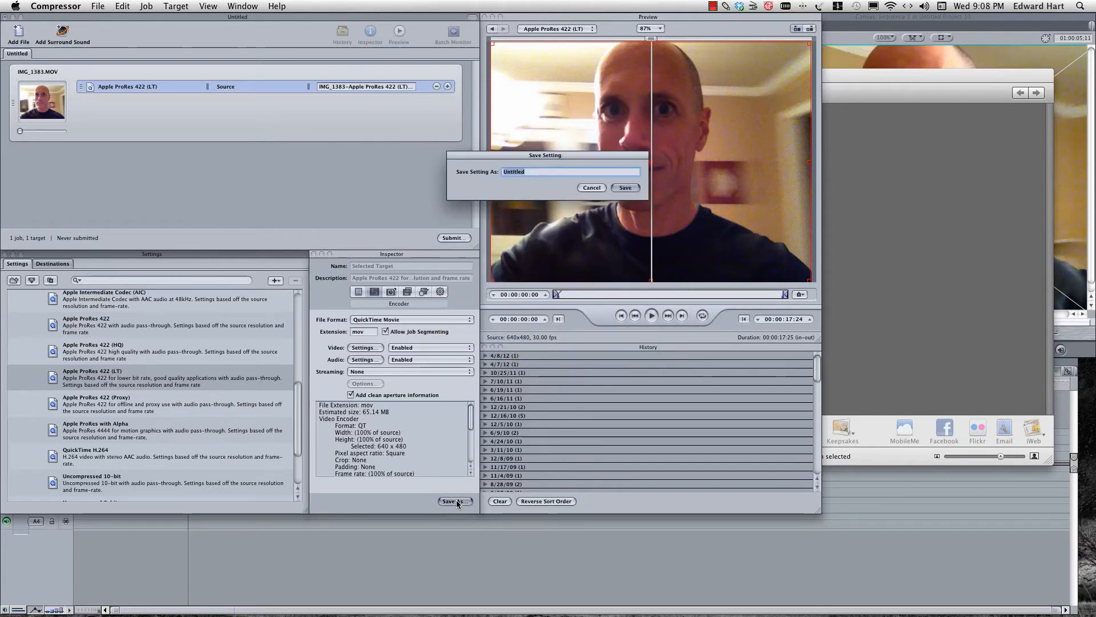
text(iPhone to)
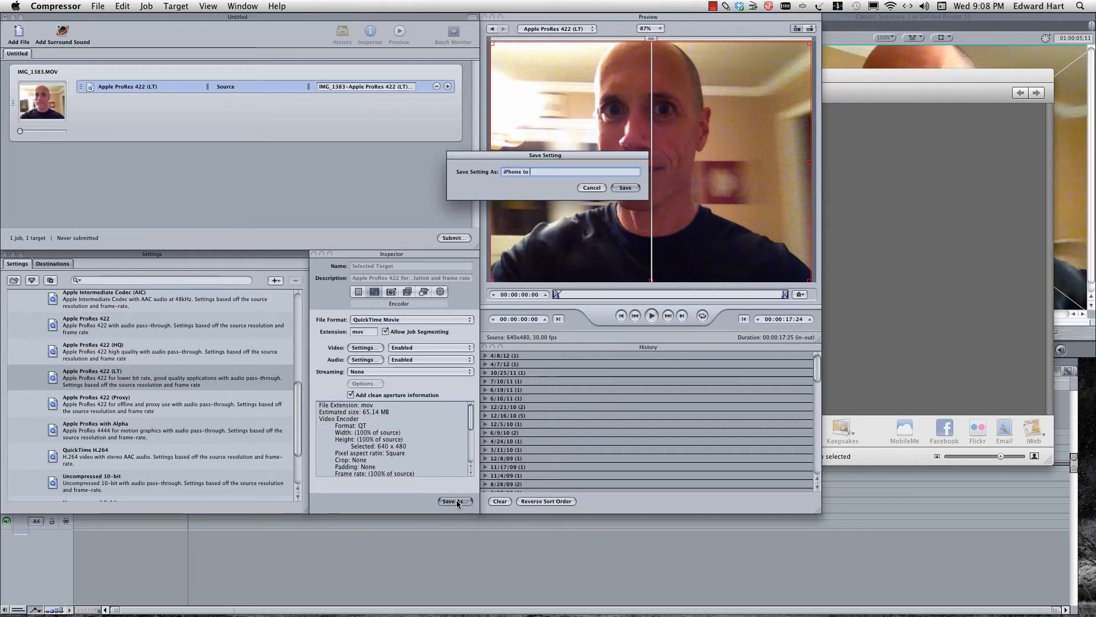
text(FCP)
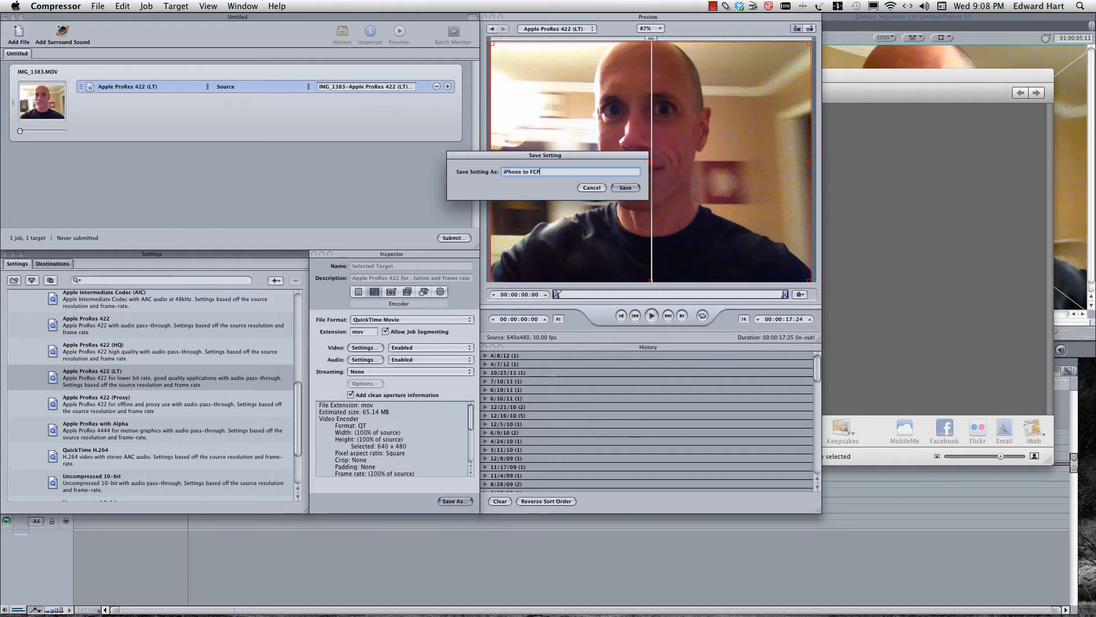
click(624, 187)
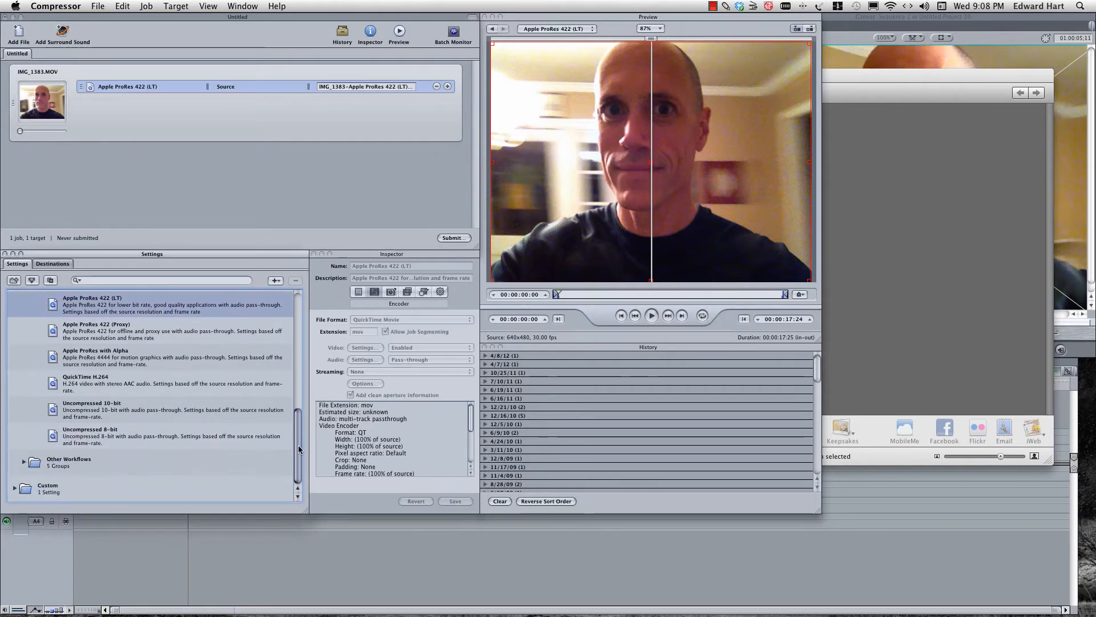
mouse_move(94, 485)
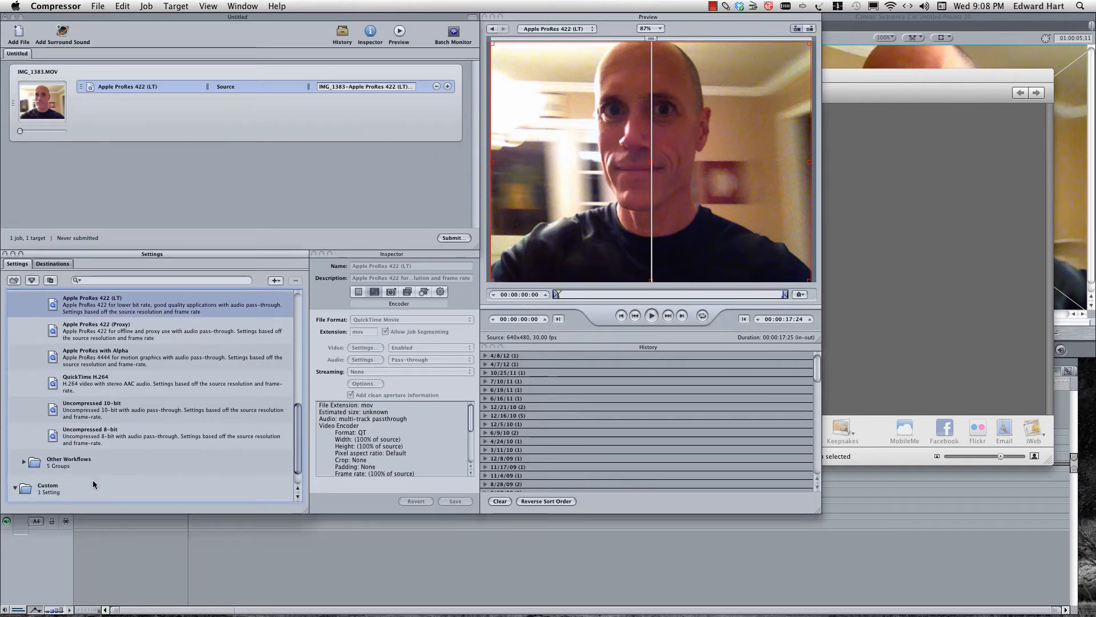
Step: Expand the Custom settings group to reach 'iPhone to FCP' for the Desktop droplet
click(91, 488)
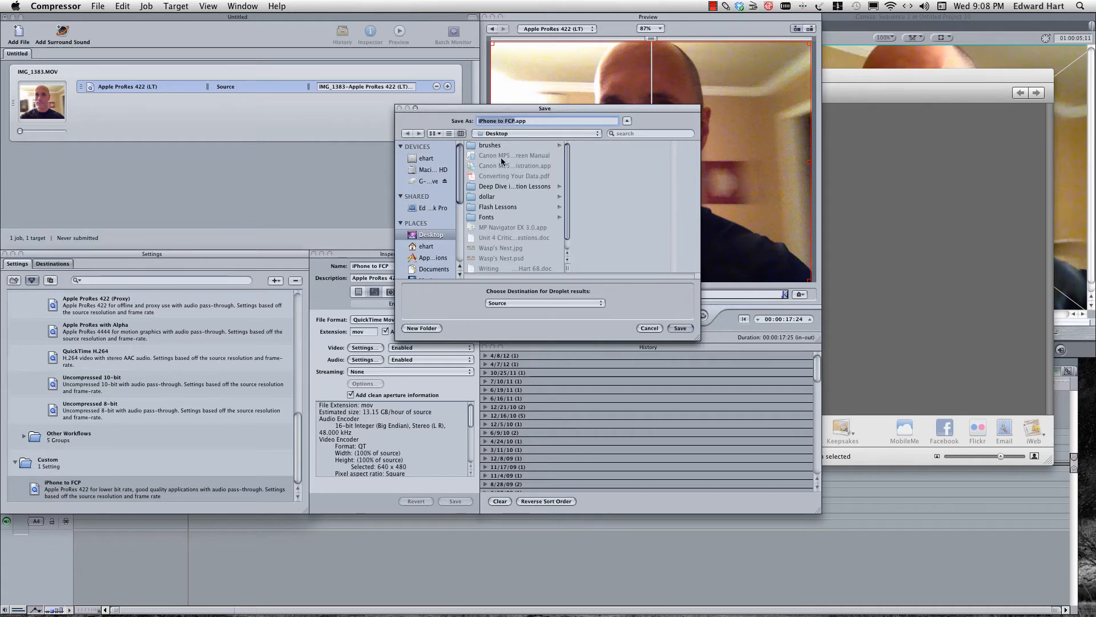
mouse_move(672, 334)
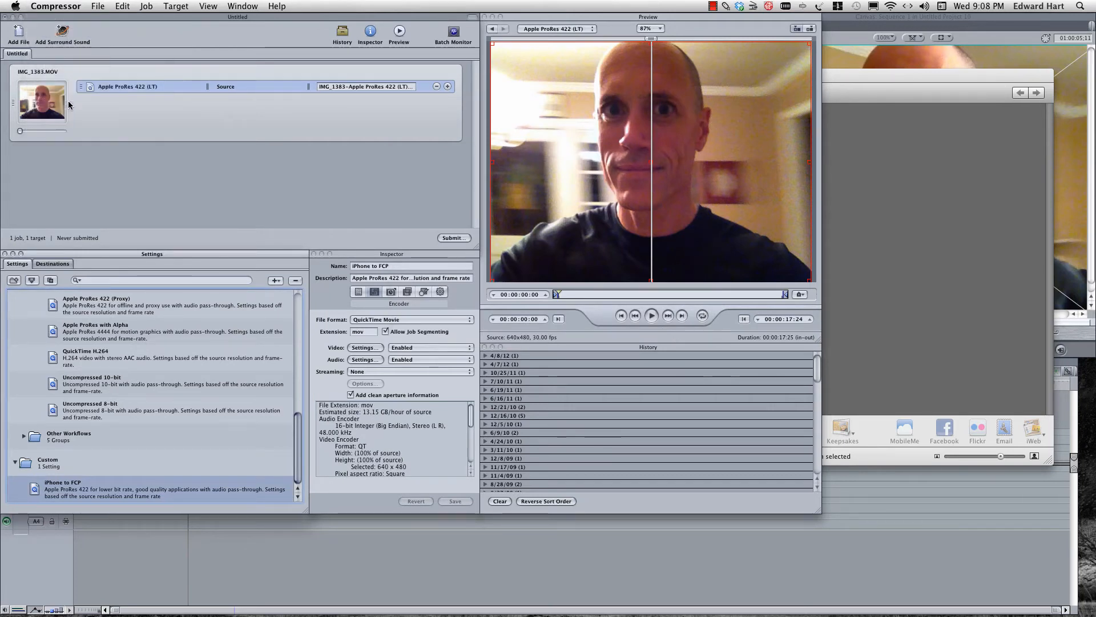
Step: Leave Compressor for the Desktop showing the 'iPhone to FCP.app' droplet
click(43, 6)
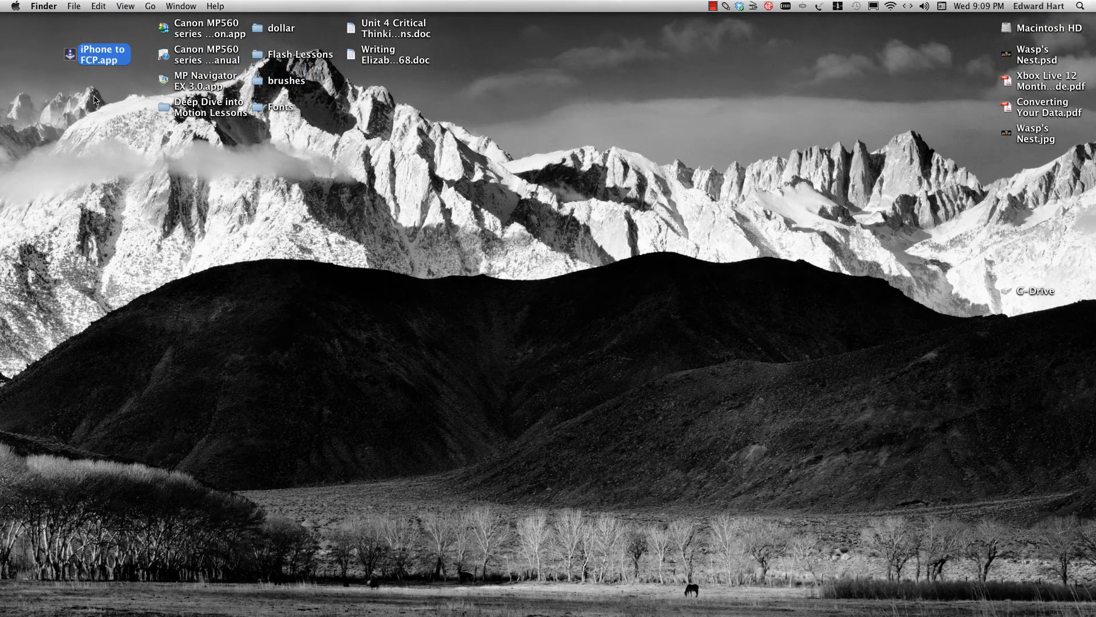
mouse_move(87, 69)
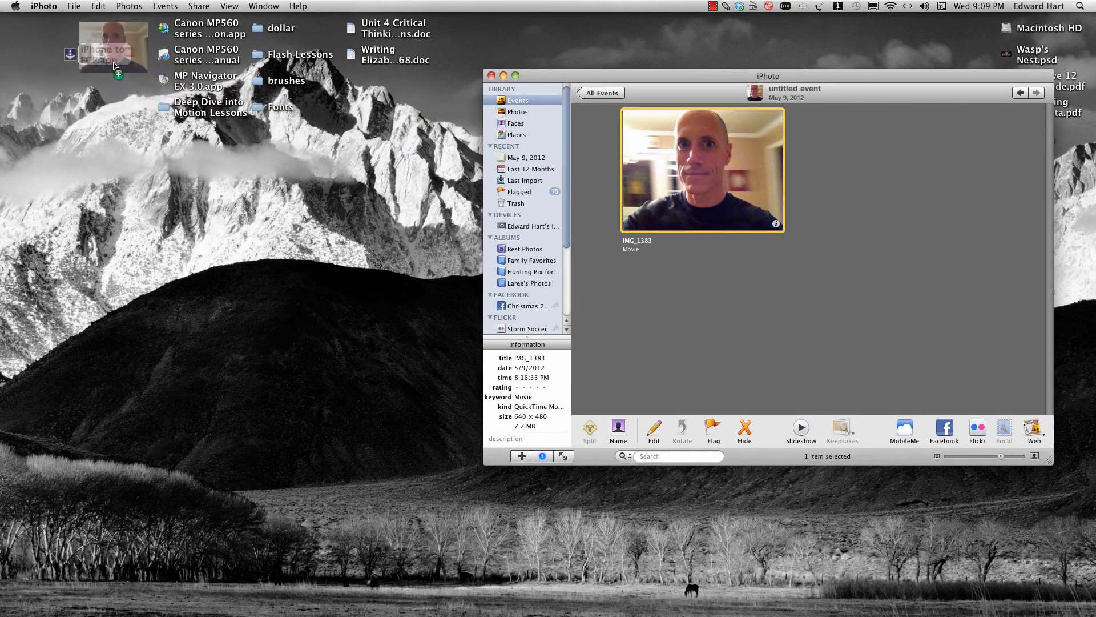
Step: Drop IMG_1383.MOV onto the droplet and set its output destination to Desktop
click(103, 54)
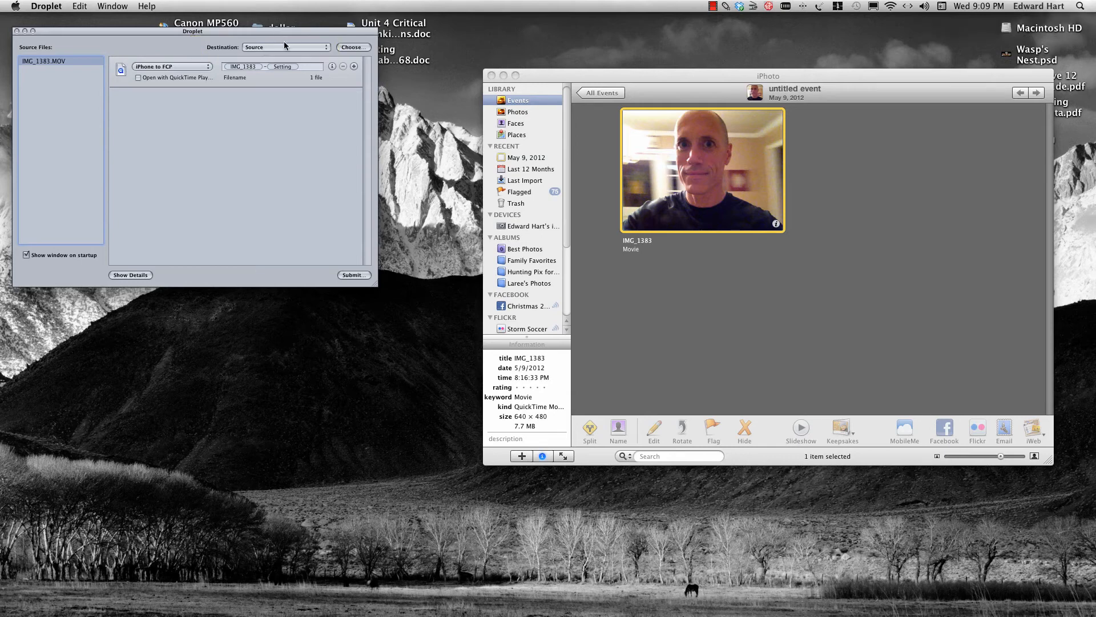
click(285, 47)
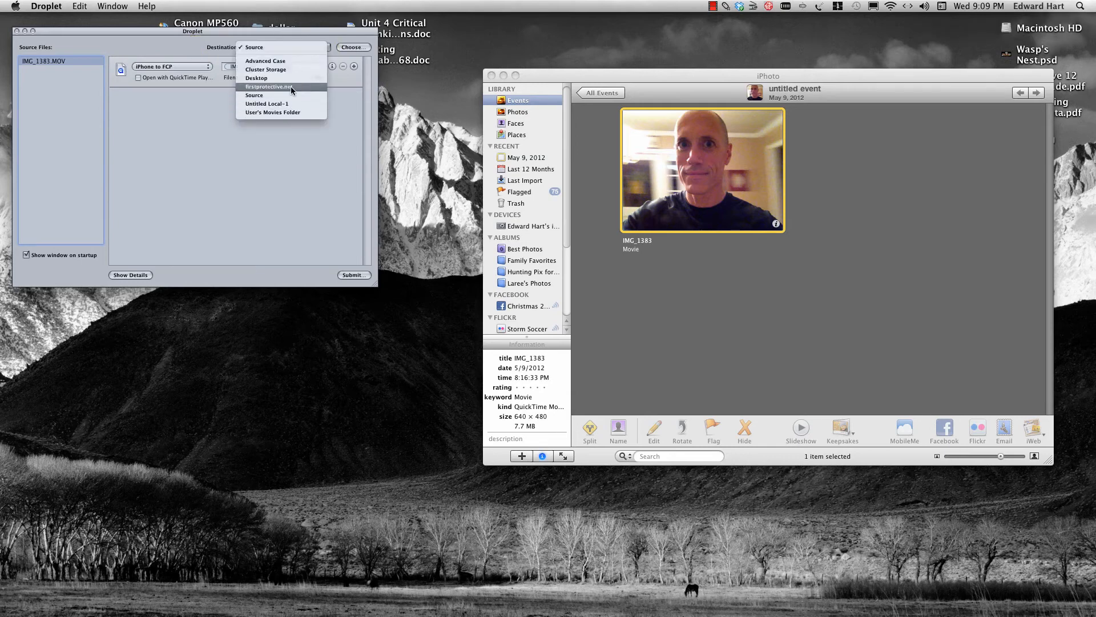
click(353, 46)
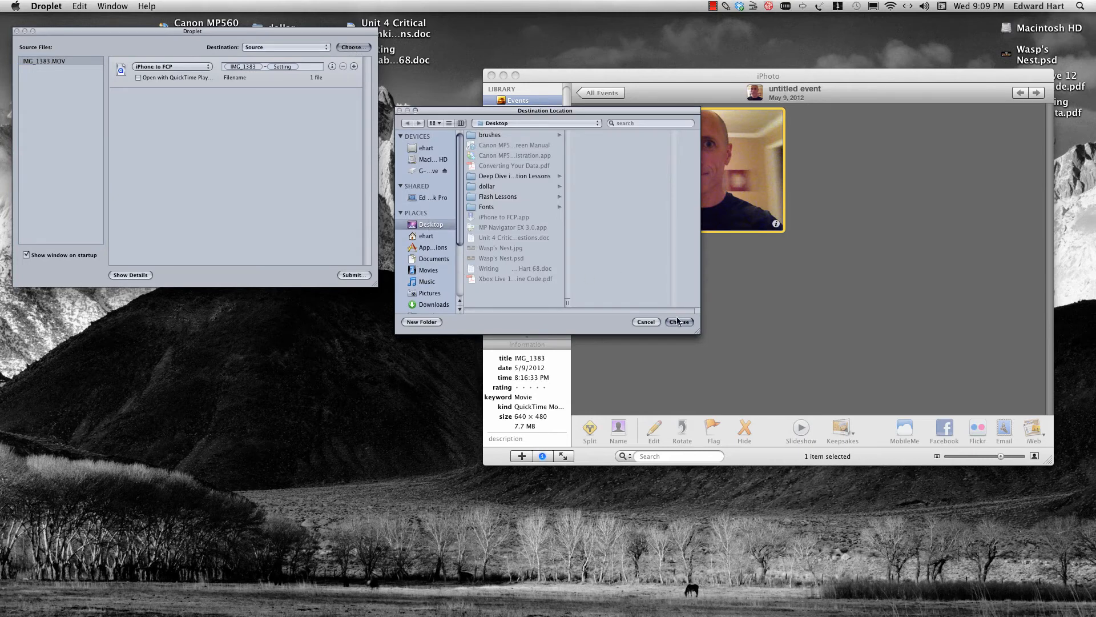
click(678, 322)
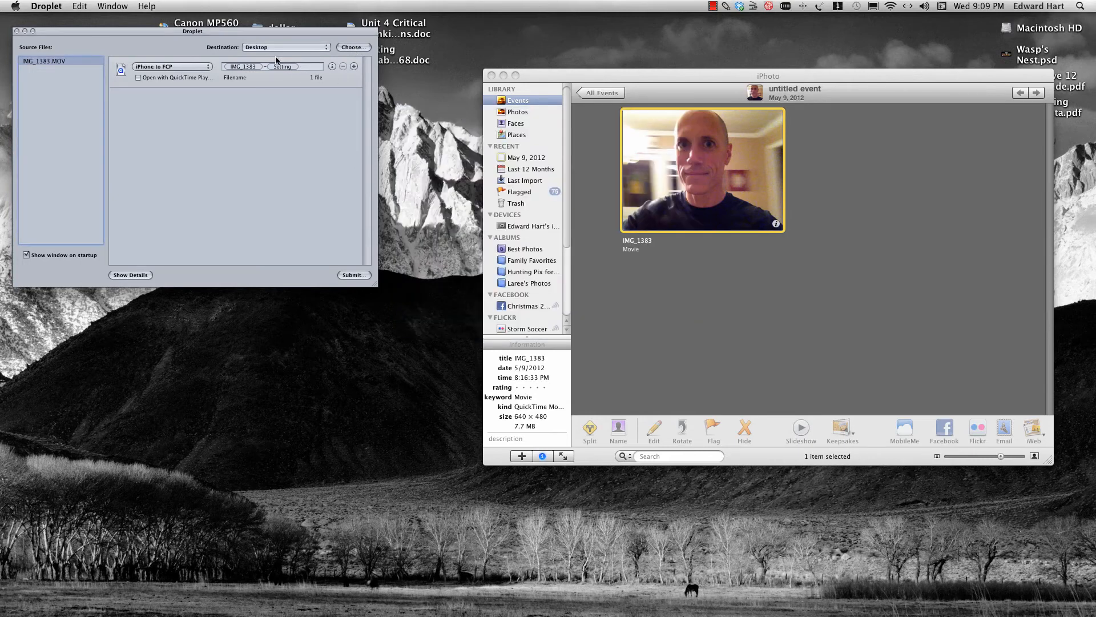
Step: Submit the IMG_1383 conversion as a batch named 'test'
click(353, 274)
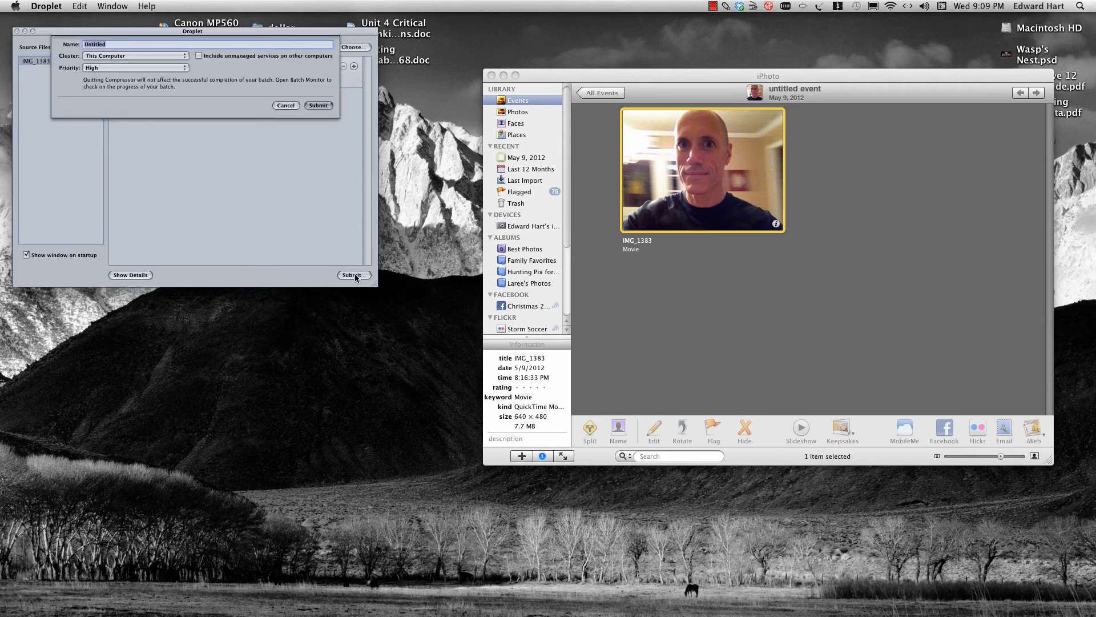
text(test)
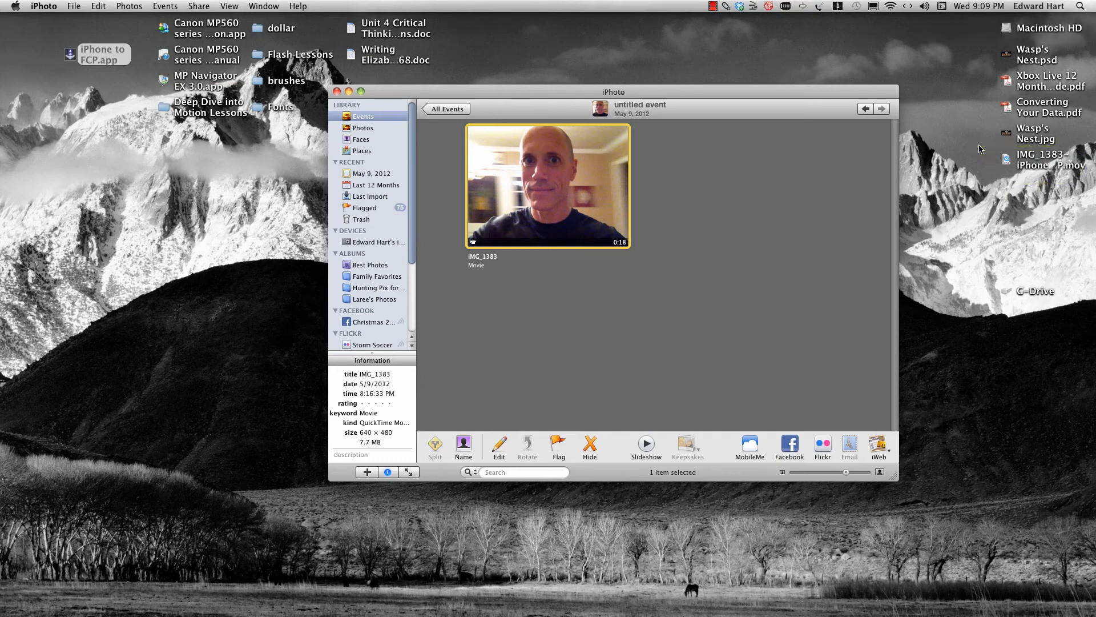
mouse_move(822, 524)
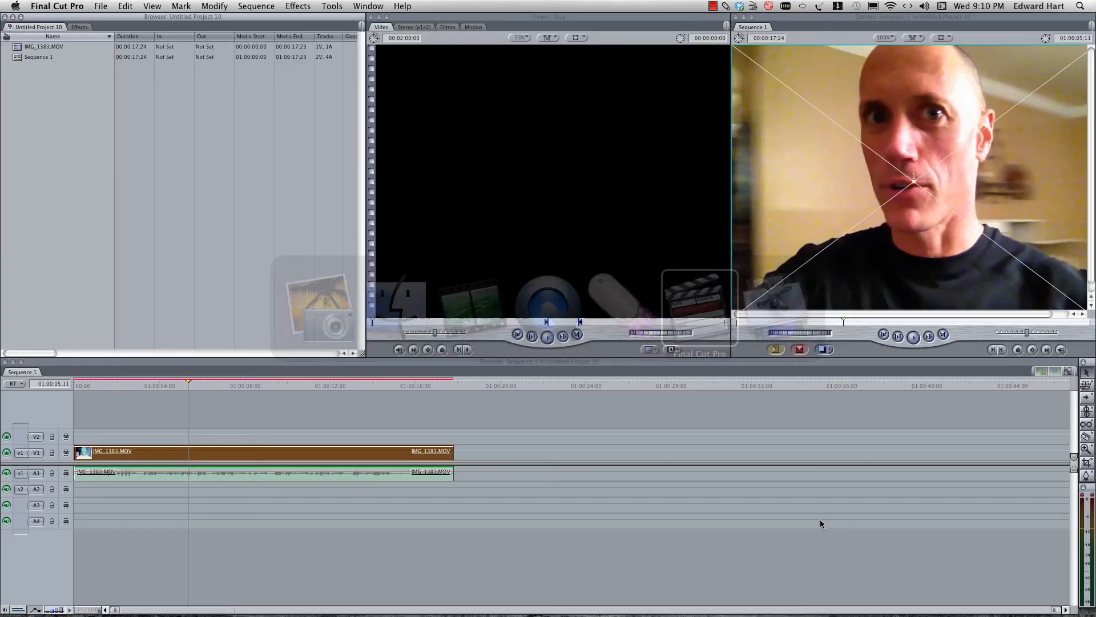
Step: Import 'IMG_1383-iPhone to FCP.mov' from the Desktop into the project browser
click(100, 6)
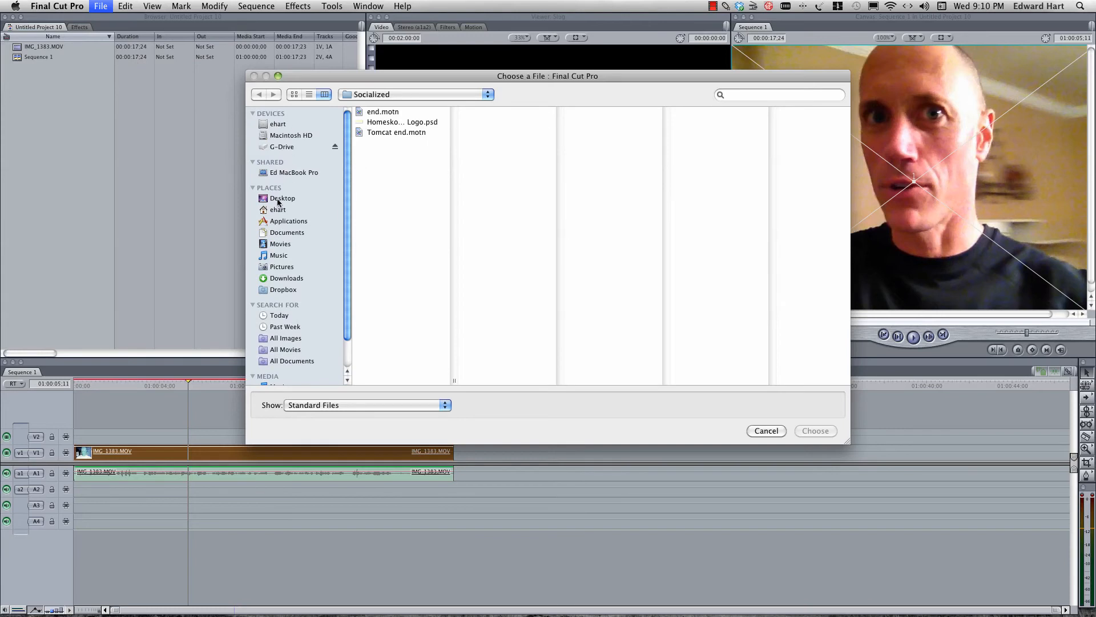
click(282, 198)
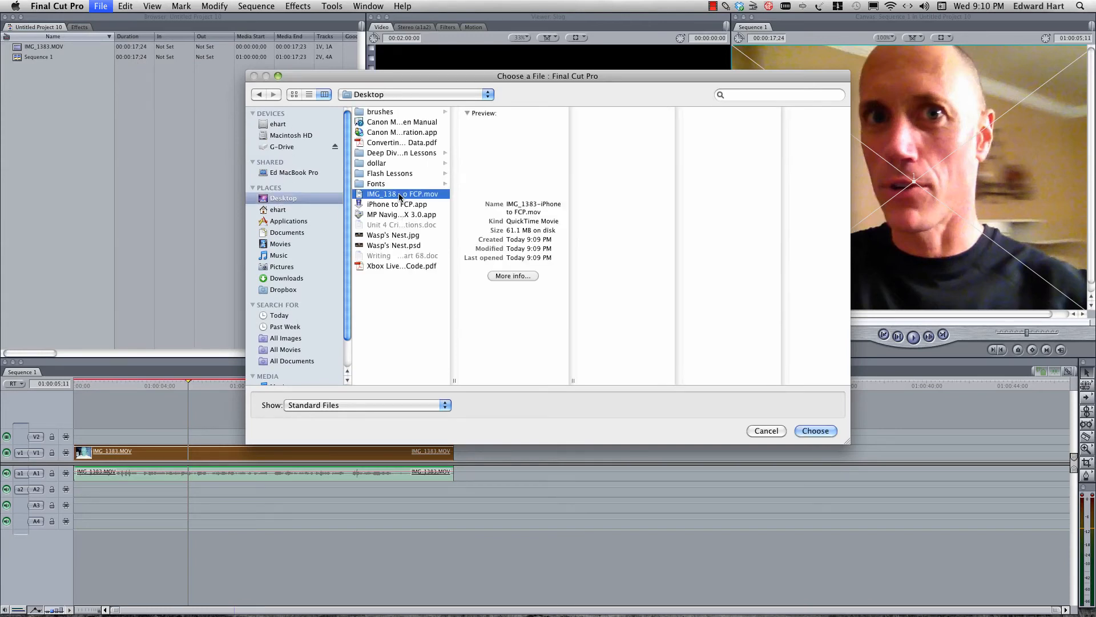
click(815, 430)
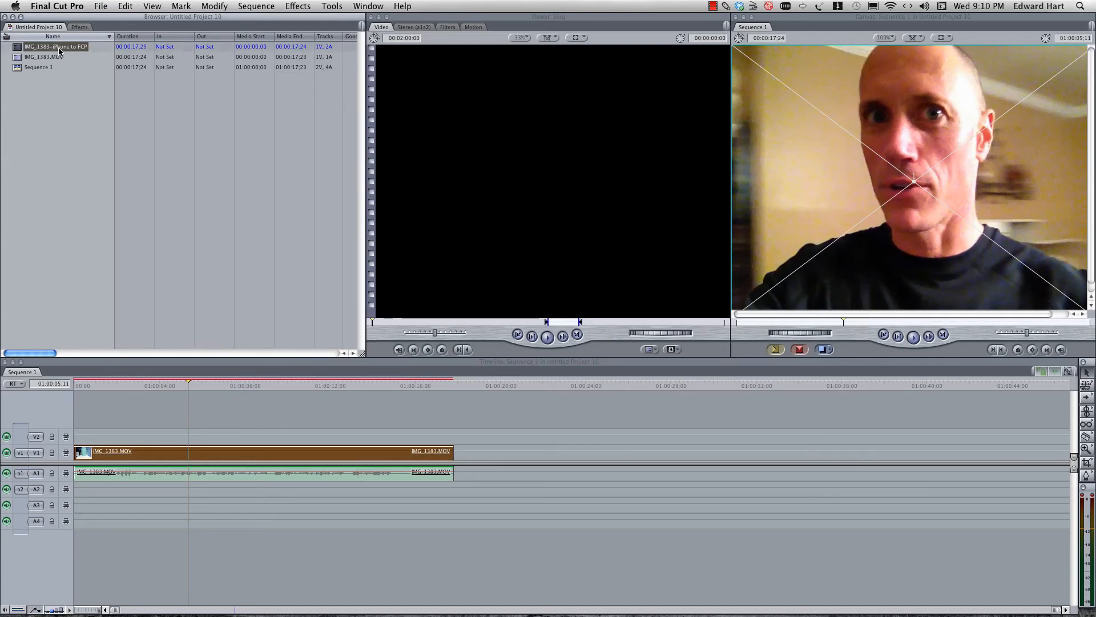
Step: Create a new sequence named 'converted iPhone video' and open it
click(100, 7)
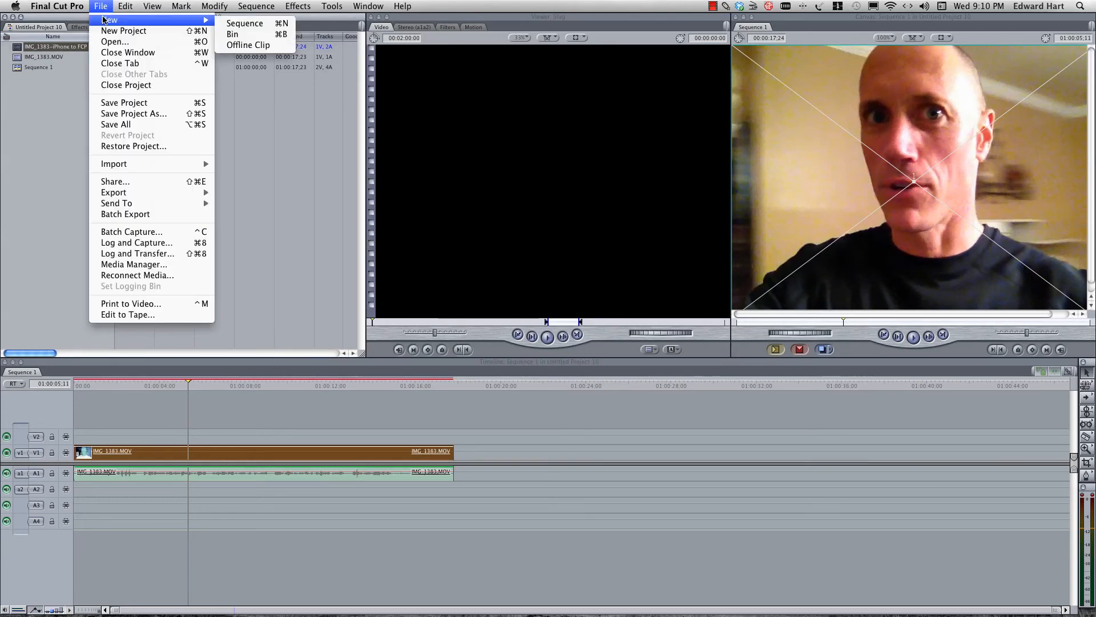
click(245, 23)
text(converted iPhone video)
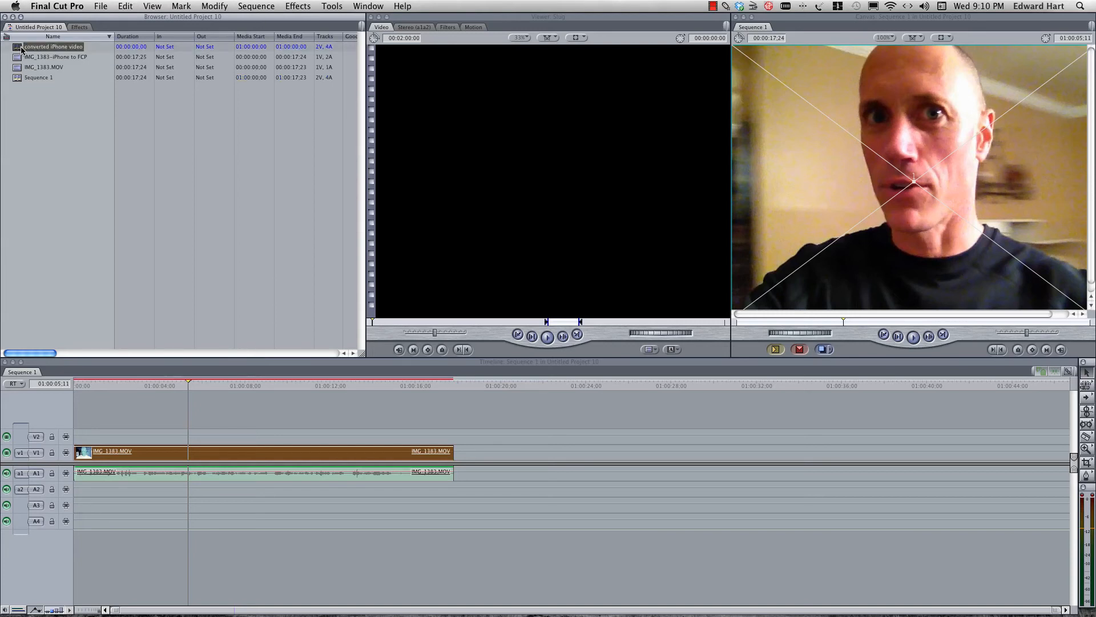
double_click(52, 46)
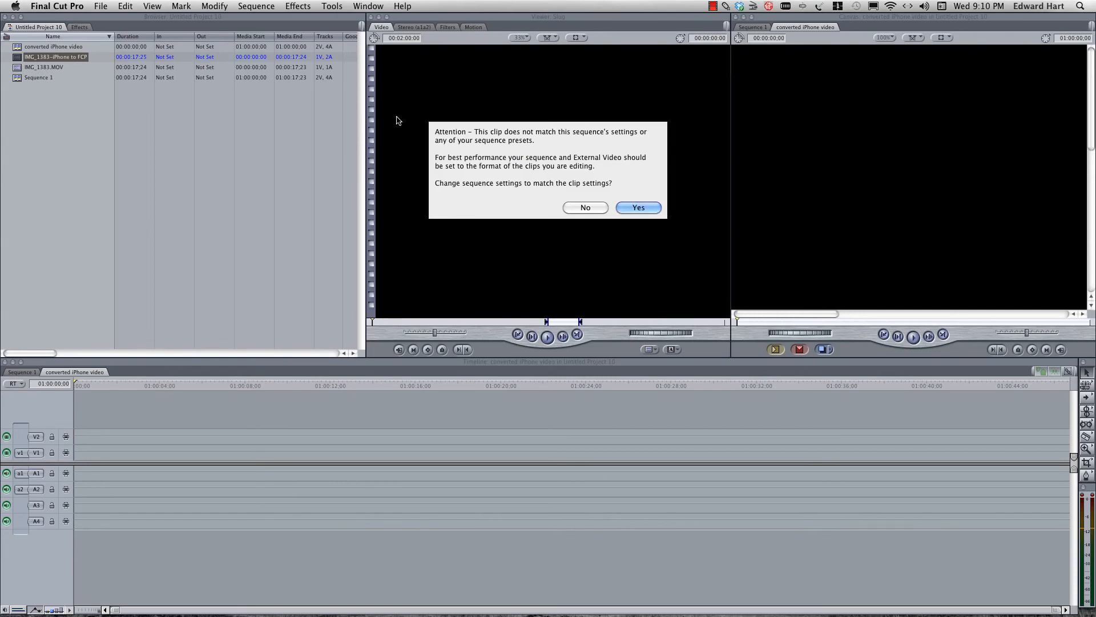
Step: Change the sequence settings to match the clip, then check its stereo audio against Sequence 1
click(637, 206)
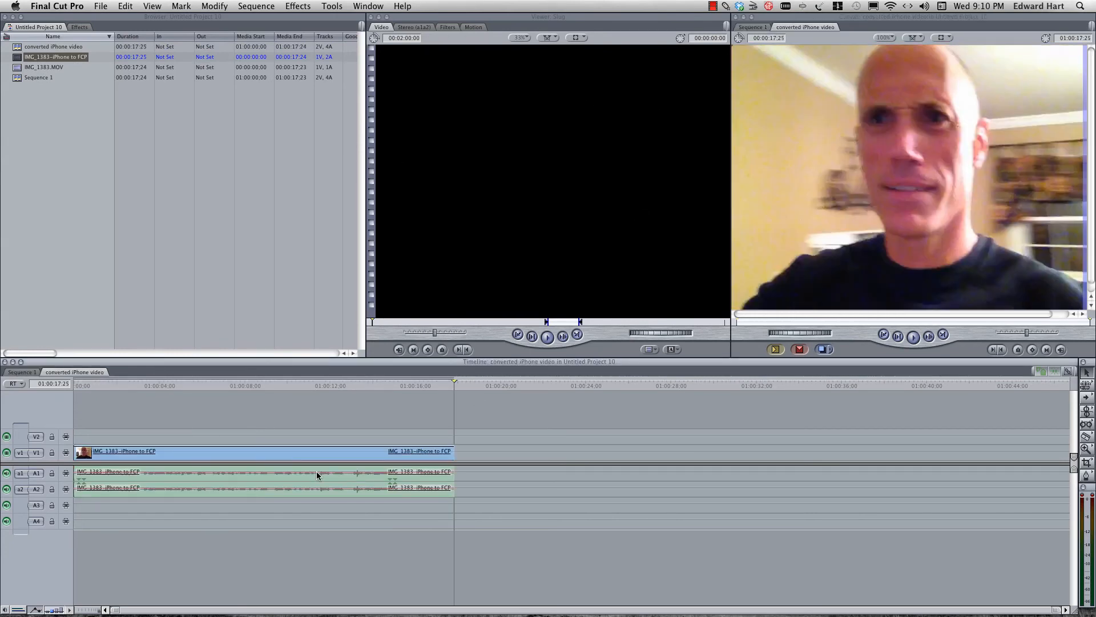
click(315, 479)
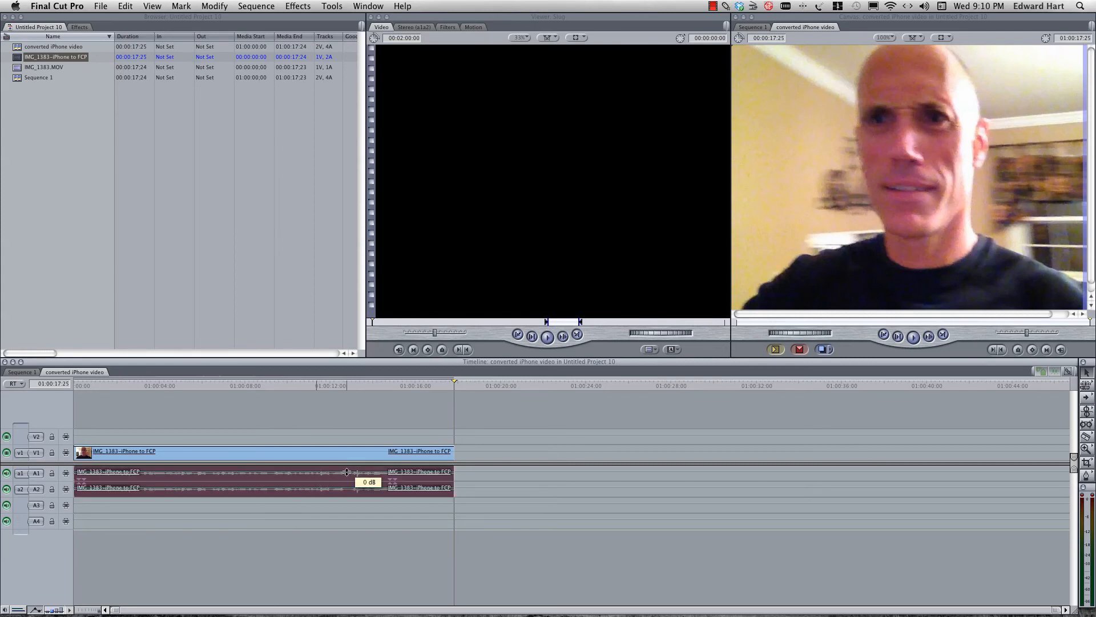
mouse_move(288, 445)
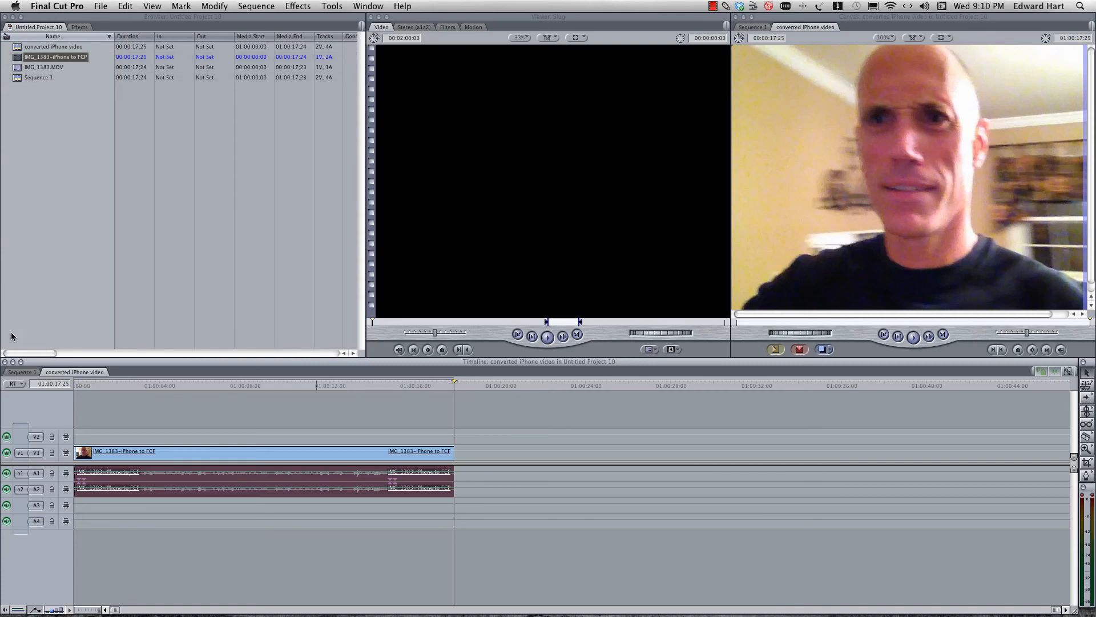
click(22, 371)
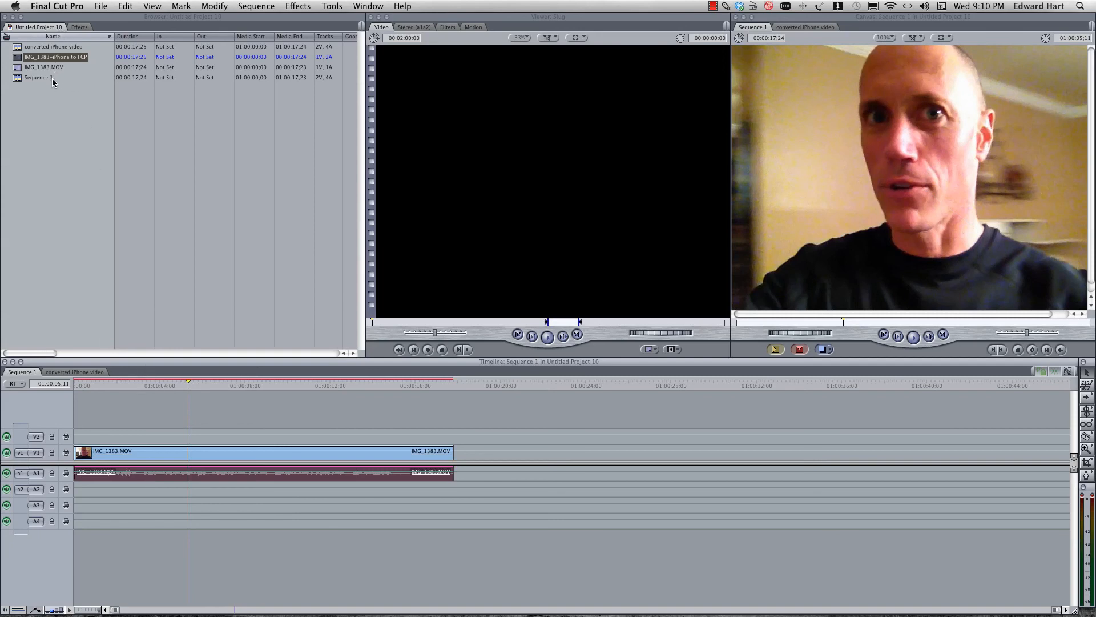
click(74, 371)
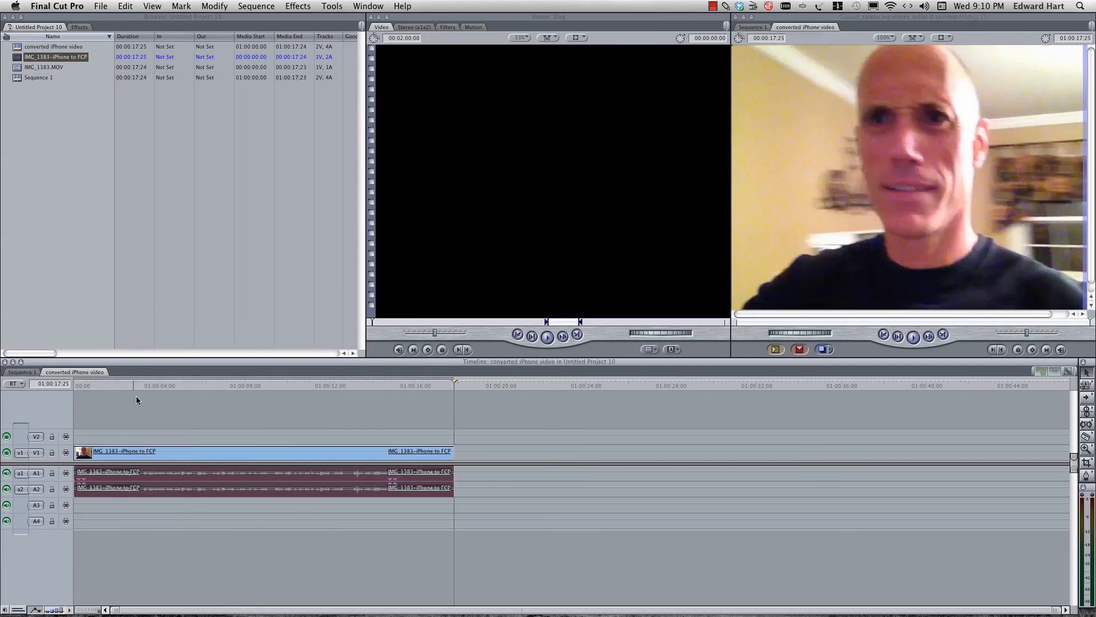